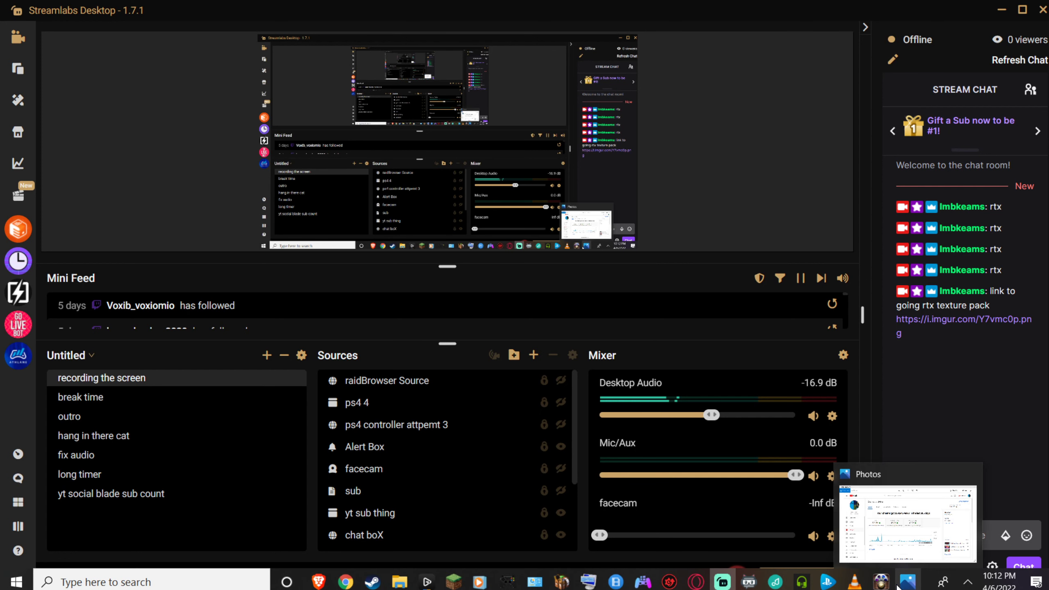
mouse_move(882, 579)
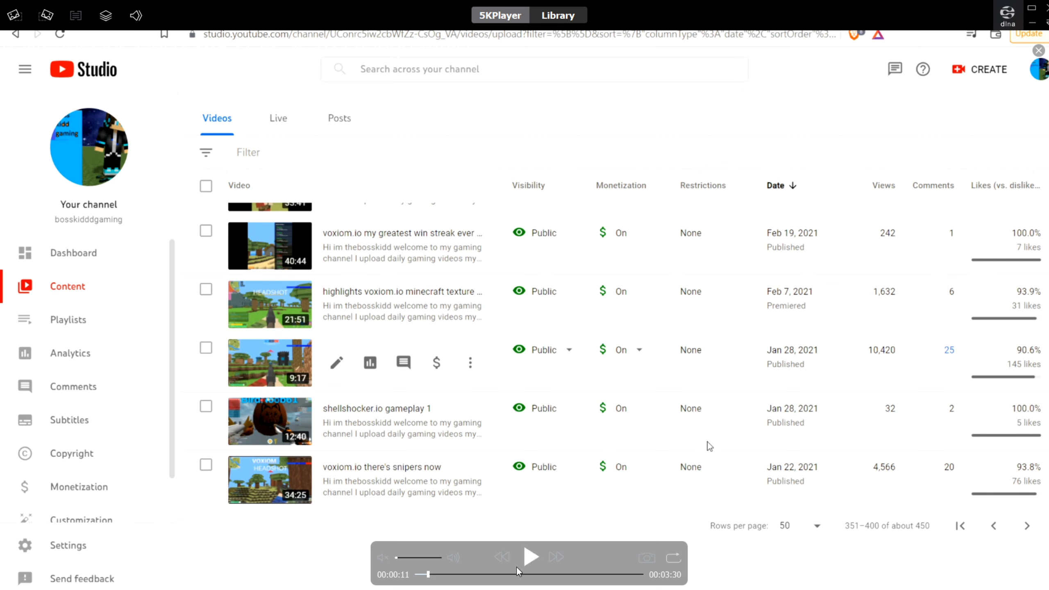
mouse_move(526, 564)
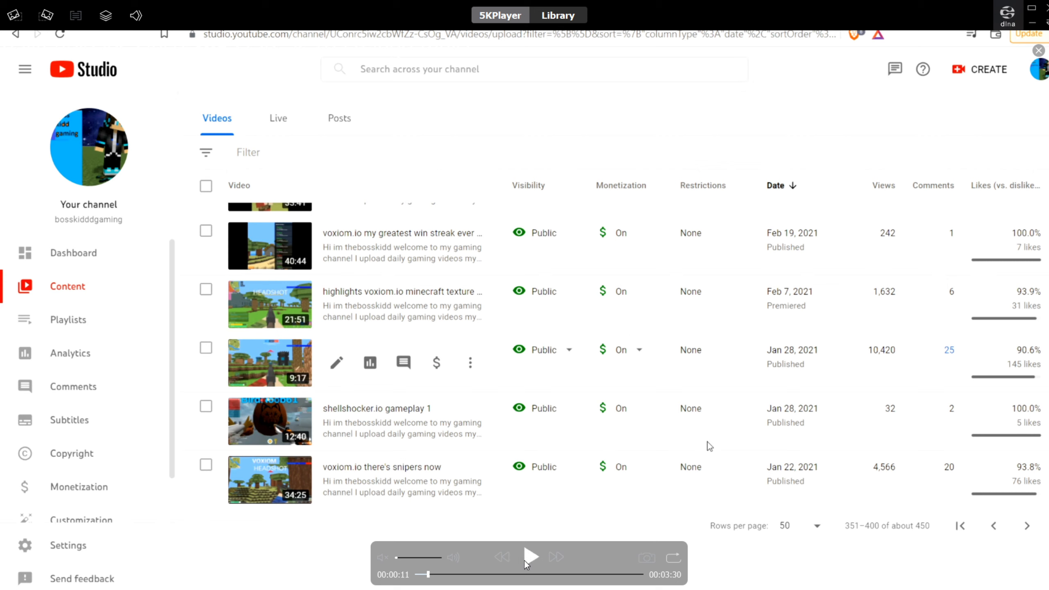
Step: Resume the recording and move up the Videos list past the Apr 5, 2021 uploads
click(530, 555)
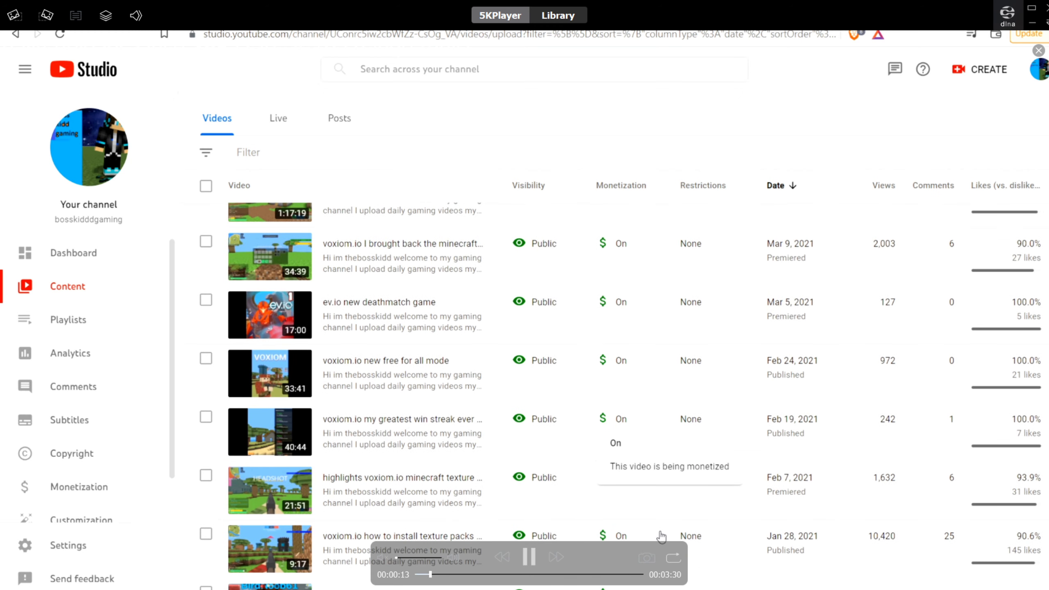
scroll(up, 3)
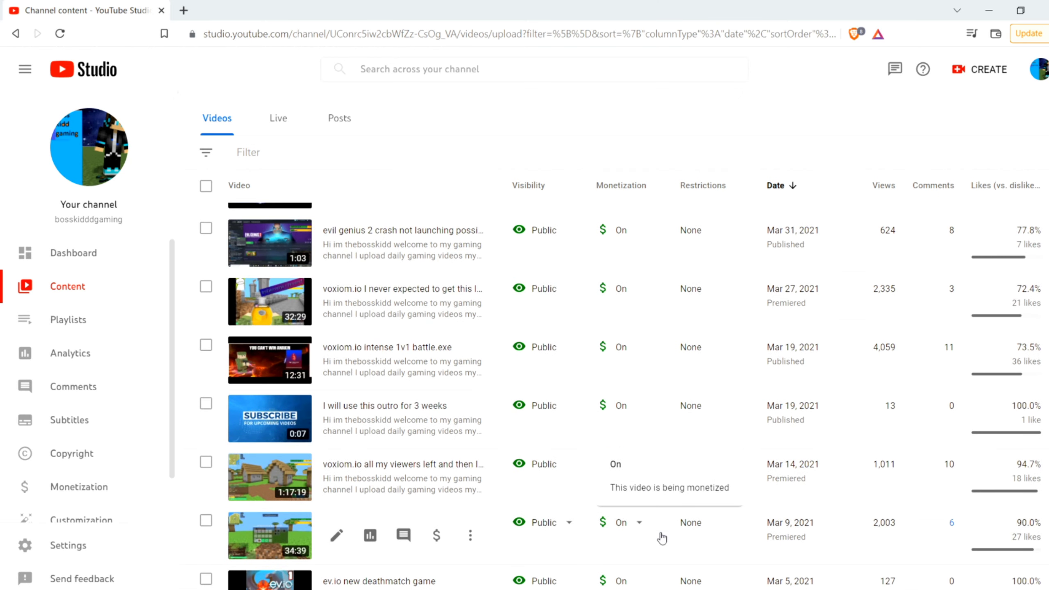
scroll(up, 3)
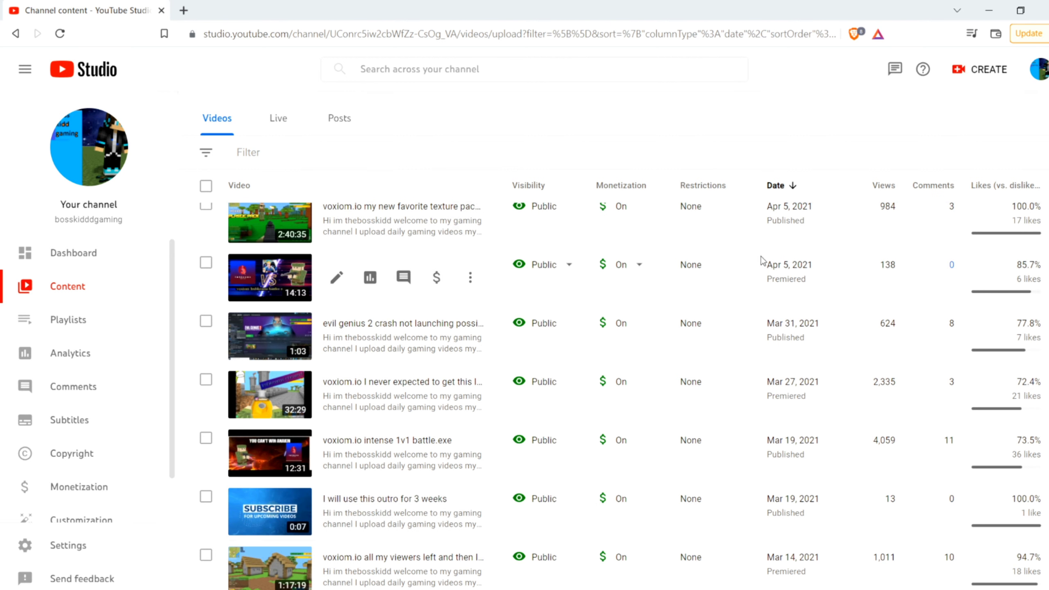
double_click(789, 263)
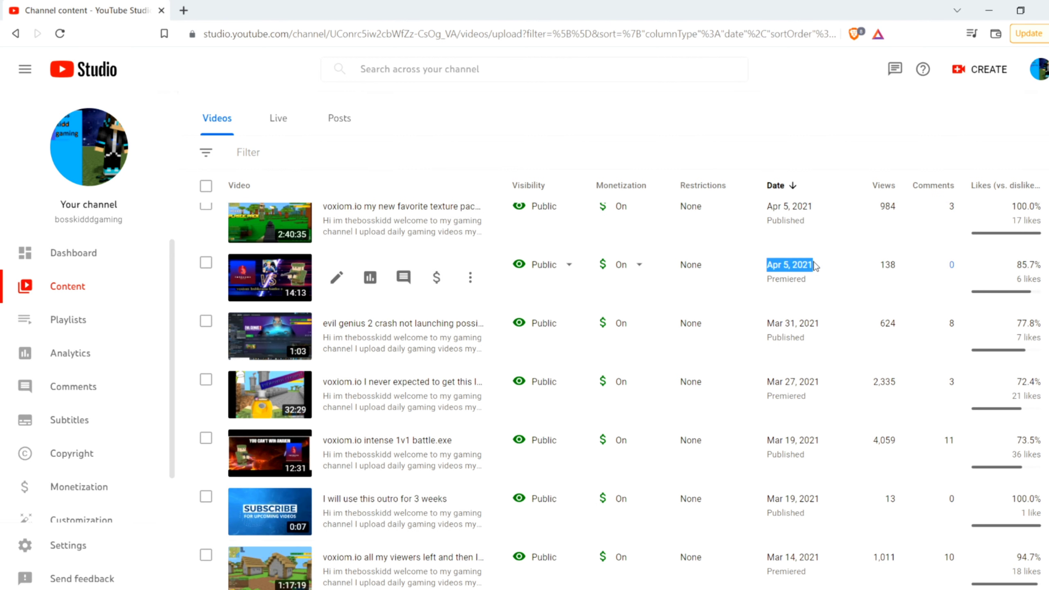
Step: Scroll up to the Channel content heading where the newest Jun 23, 2021 uploads sit
scroll(up, 3)
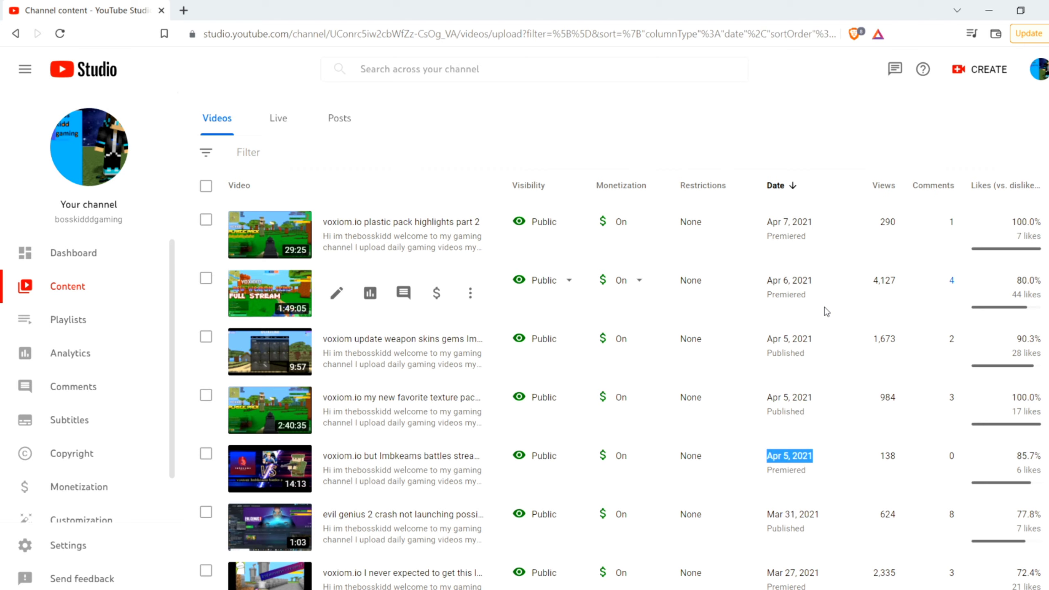
scroll(up, 3)
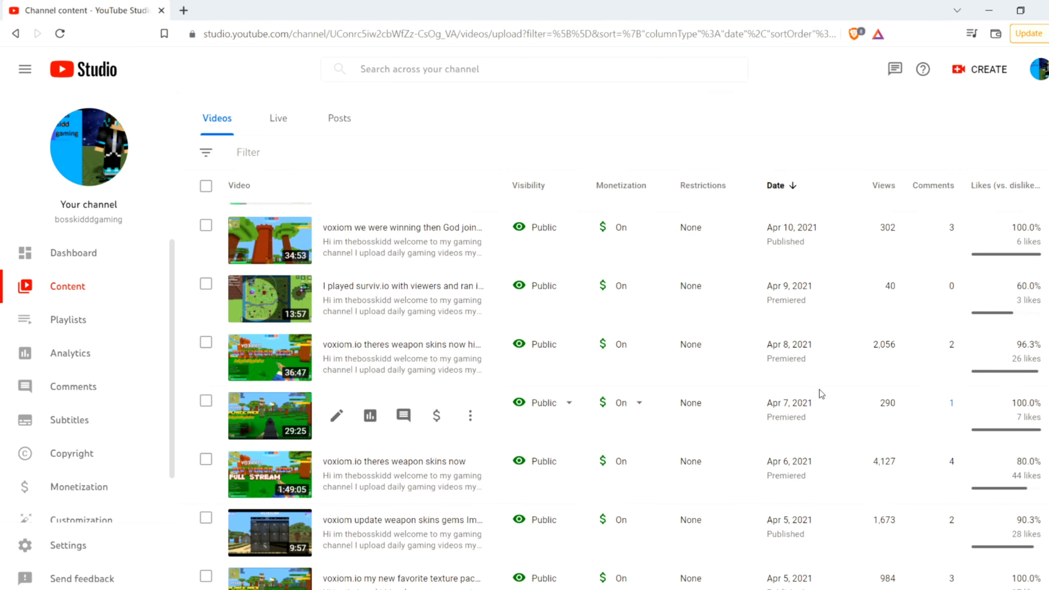
scroll(up, 3)
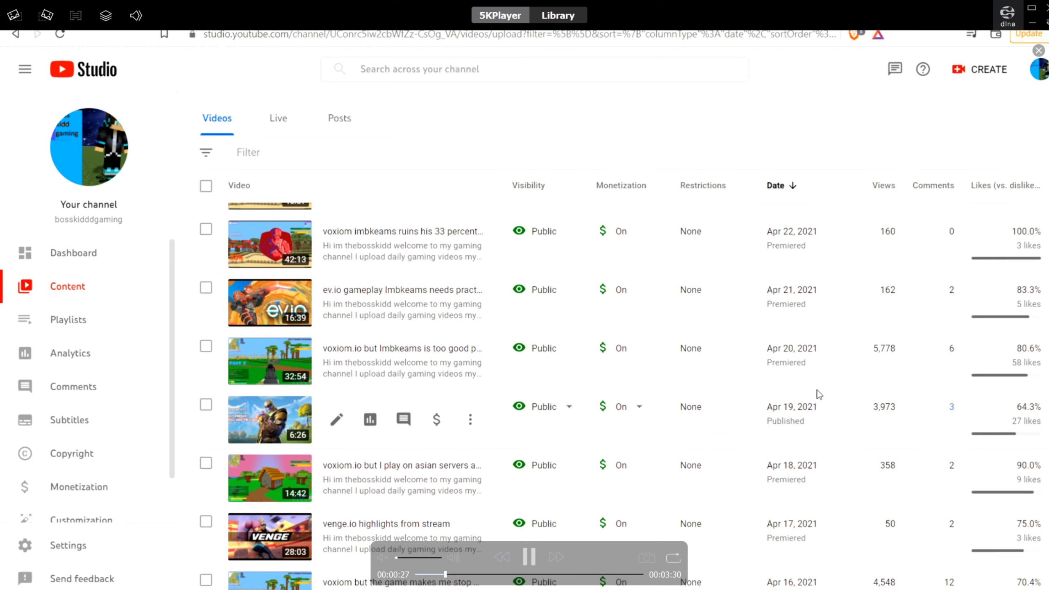
scroll(up, 3)
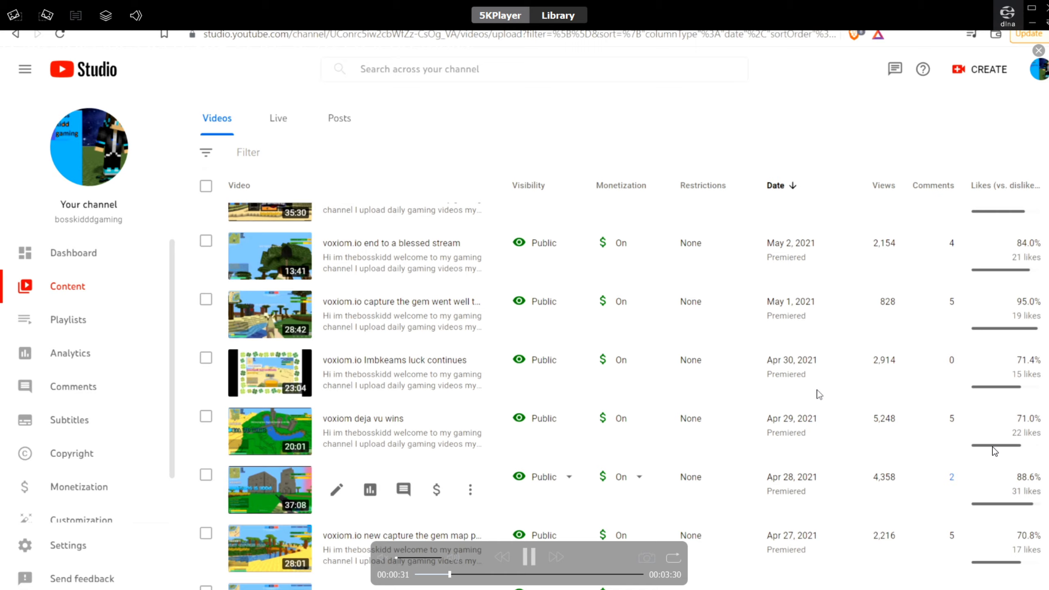
scroll(up, 3)
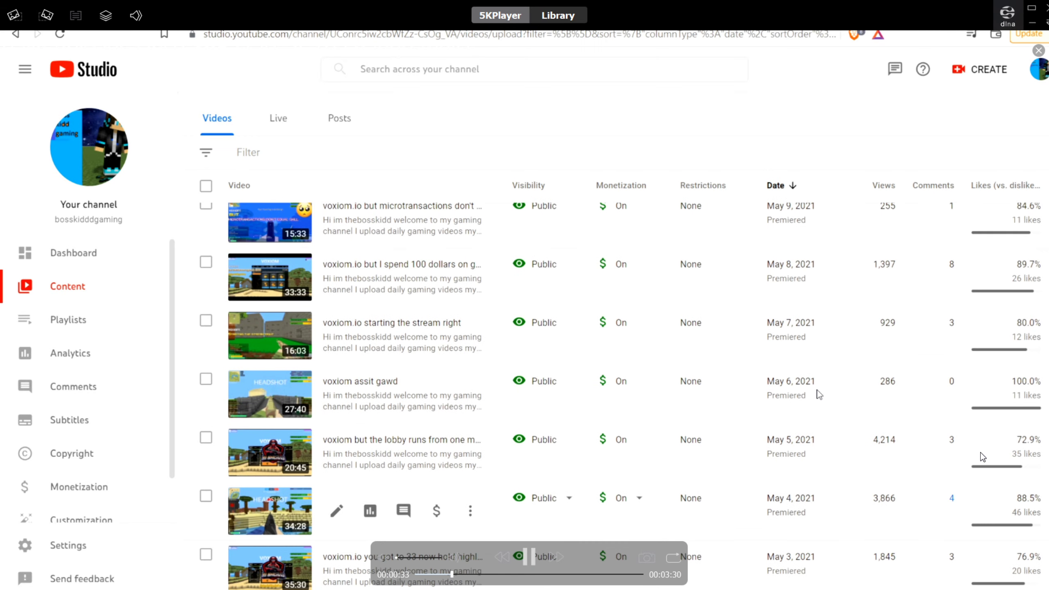
scroll(down, 3)
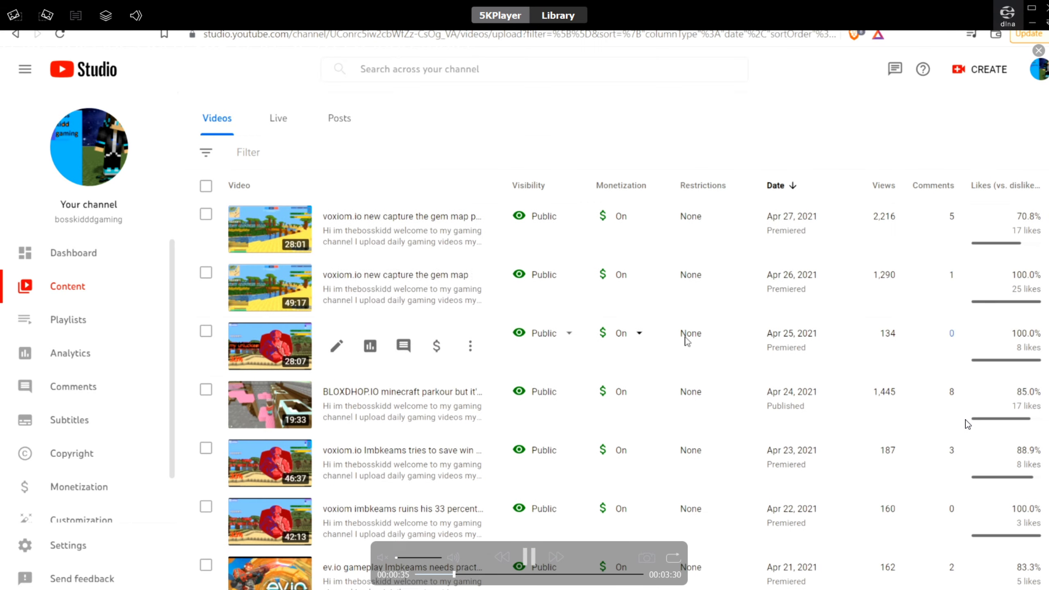
scroll(down, 3)
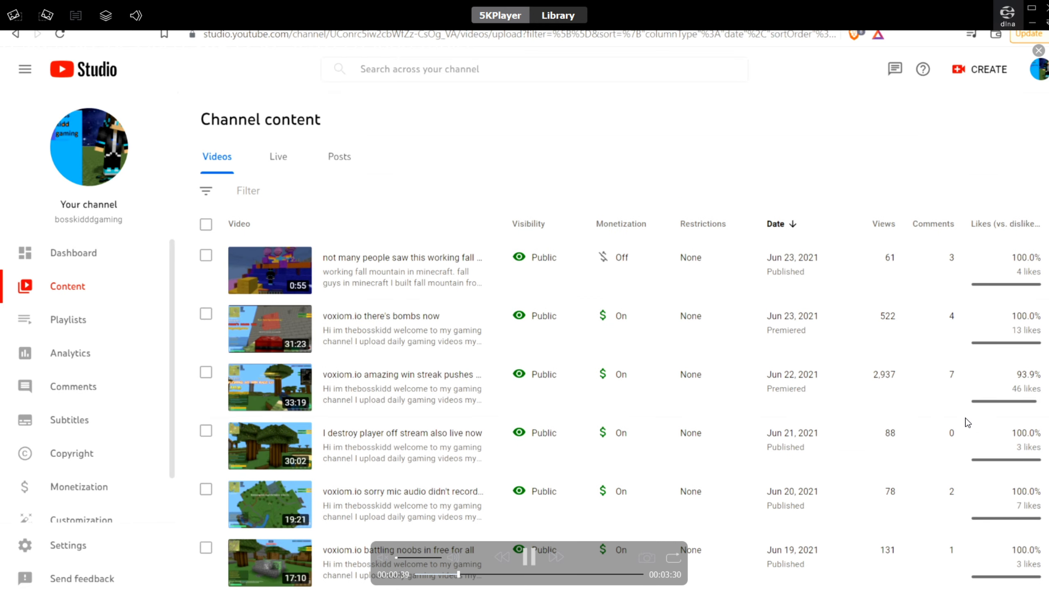
scroll(down, 3)
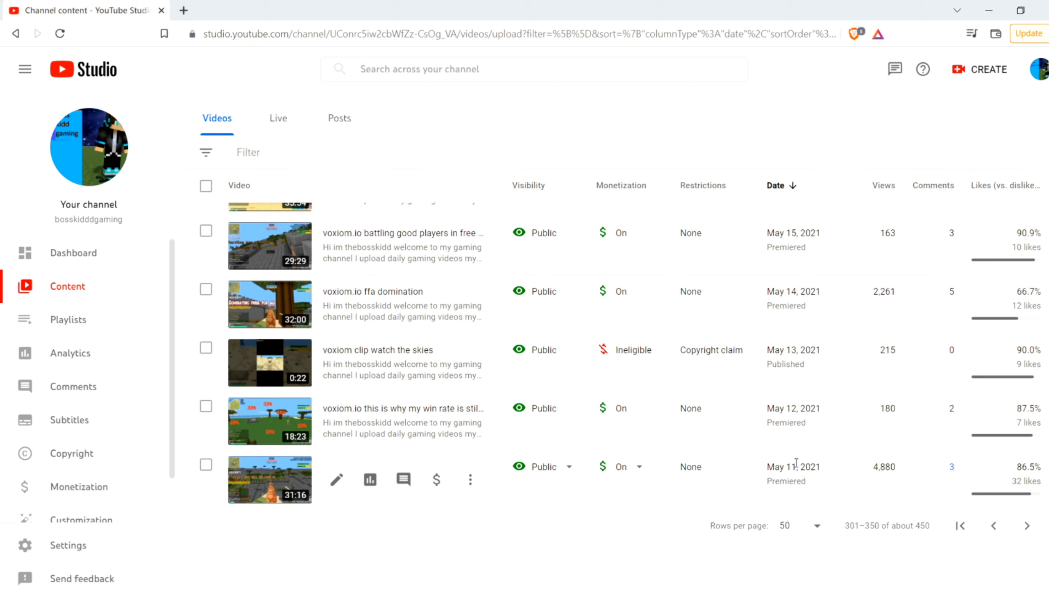
scroll(up, 3)
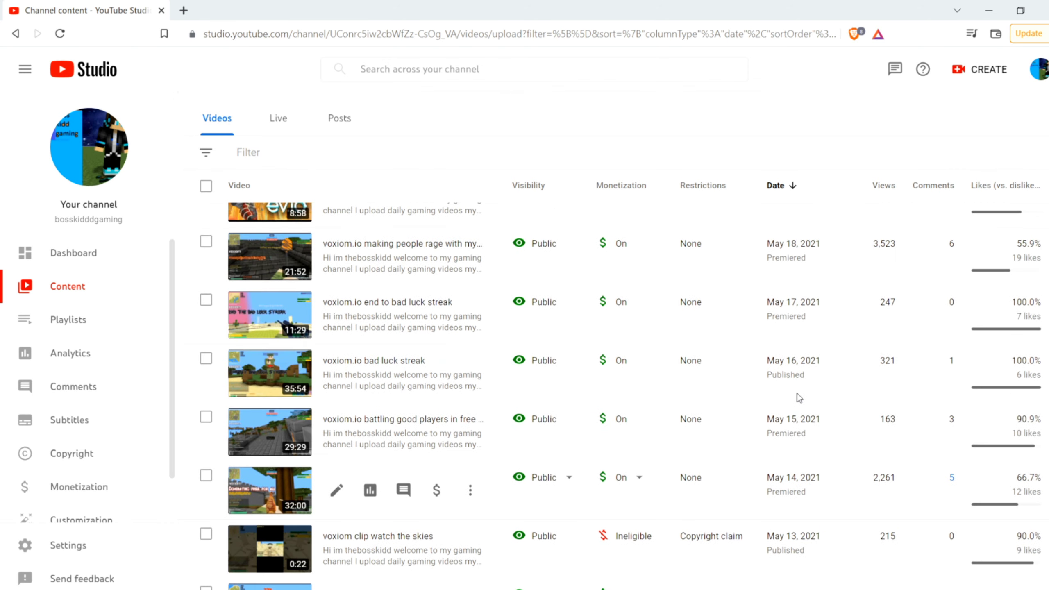
scroll(up, 3)
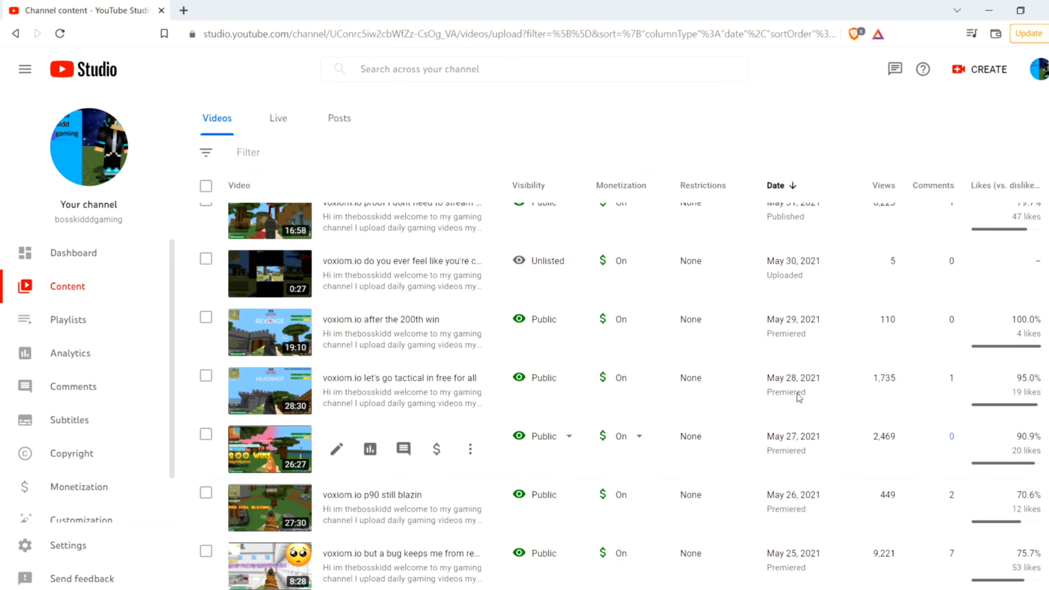
scroll(up, 3)
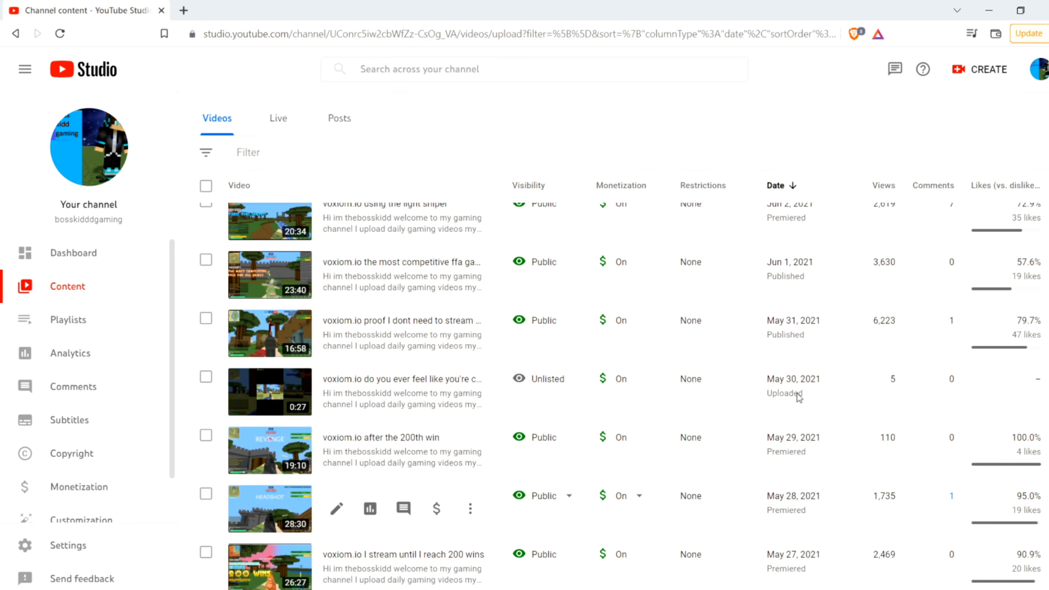
scroll(up, 3)
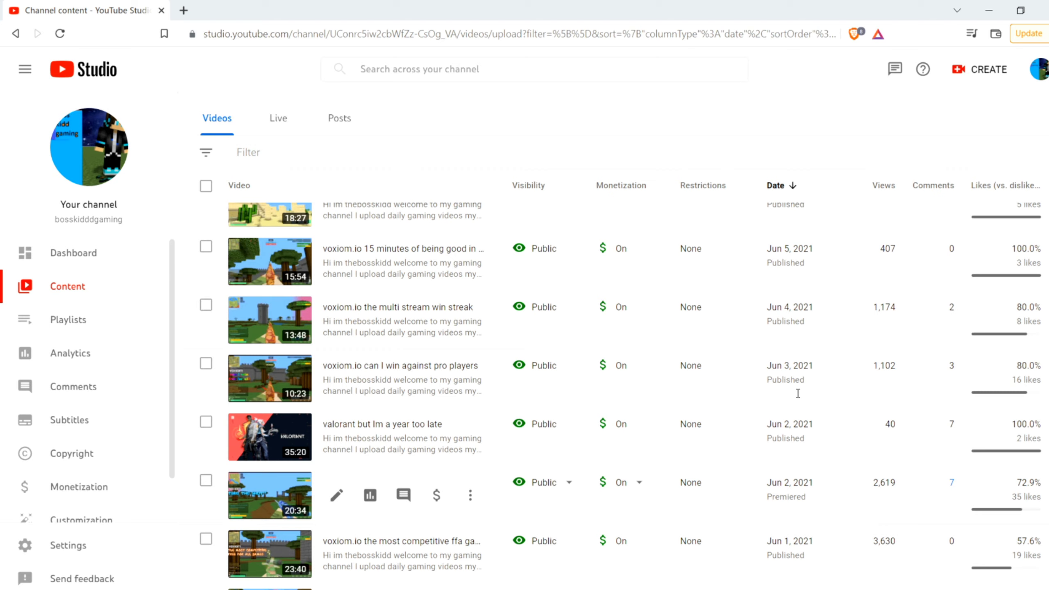
scroll(up, 3)
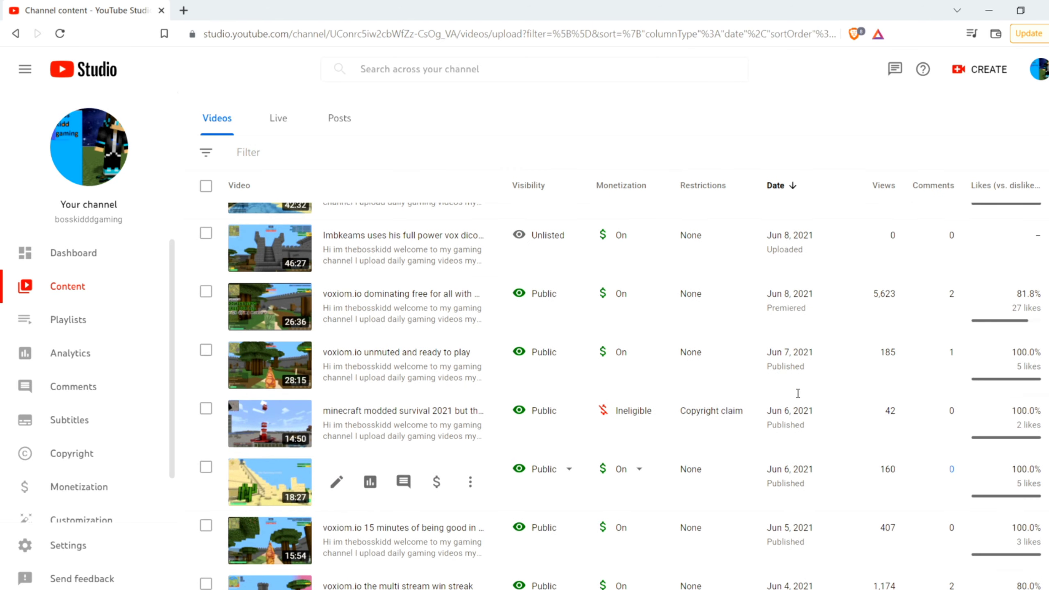
scroll(up, 3)
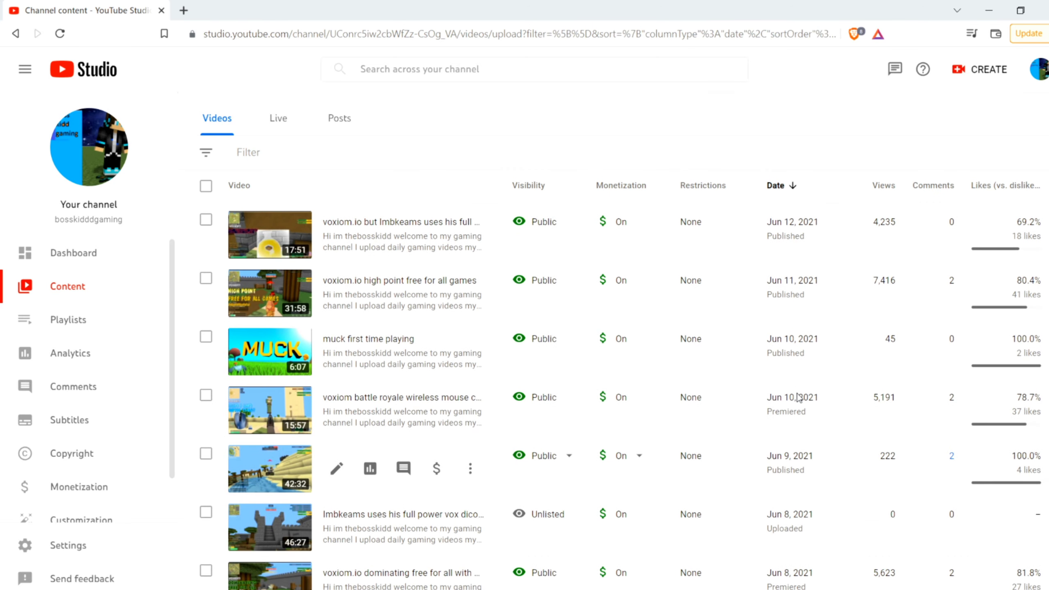
scroll(up, 3)
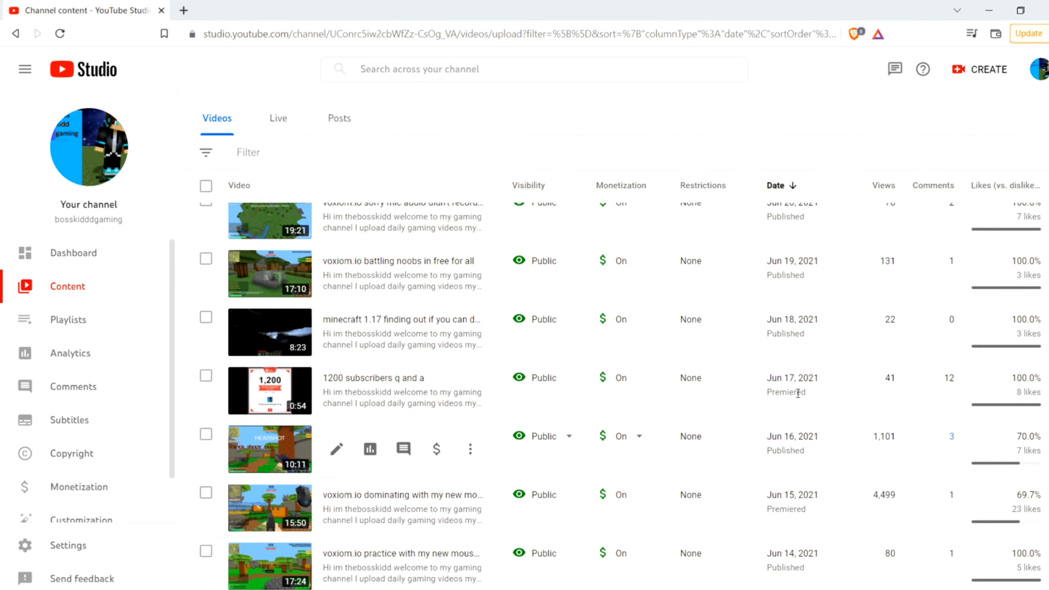
scroll(up, 3)
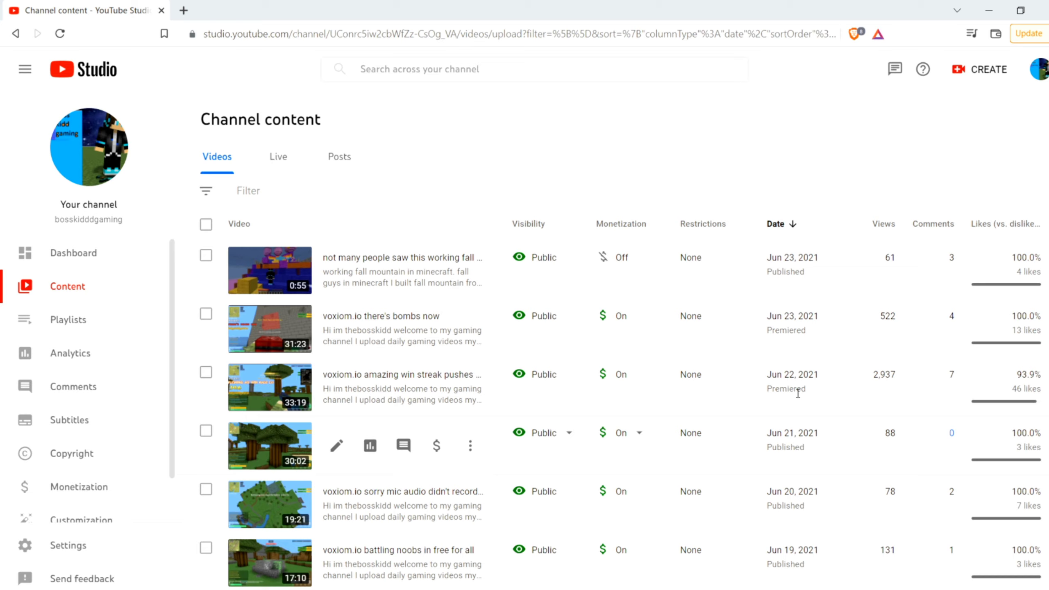
scroll(down, 3)
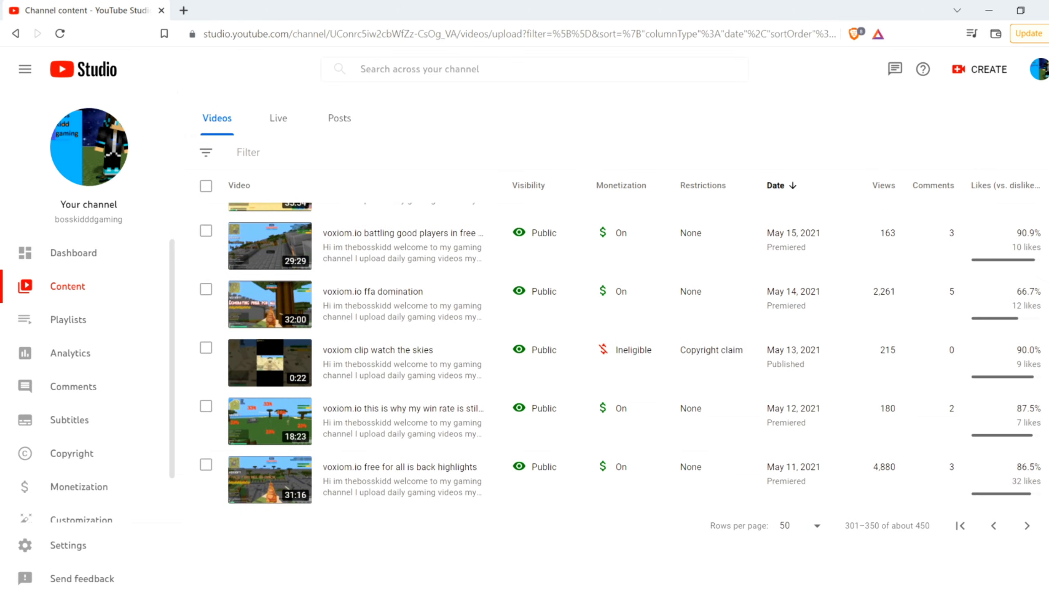
scroll(up, 3)
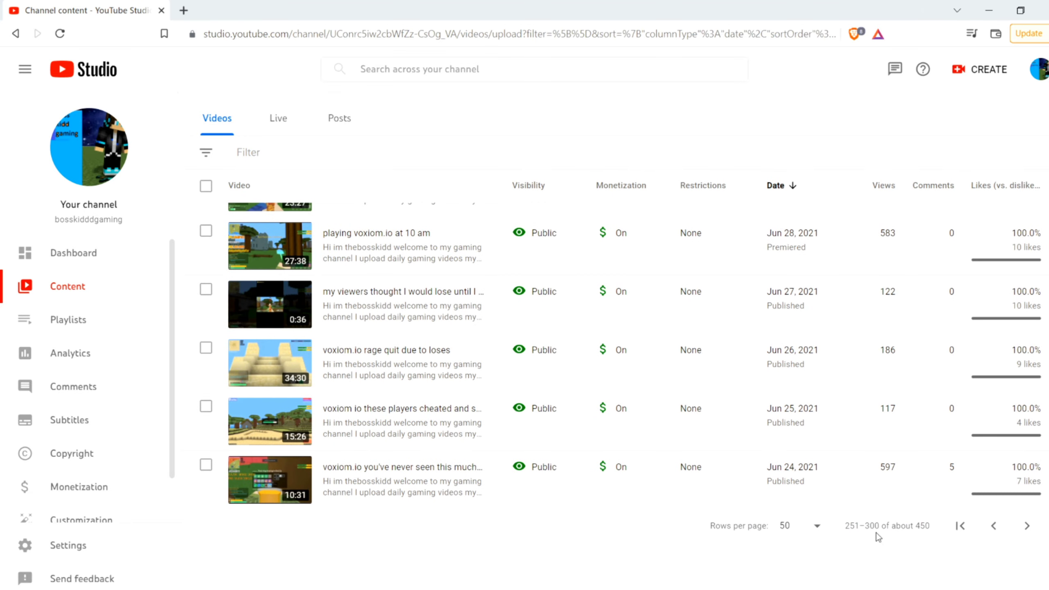
Step: Scroll up through the July and August 2021 rows to the page header and the Sep 18, 2021 video
scroll(up, 3)
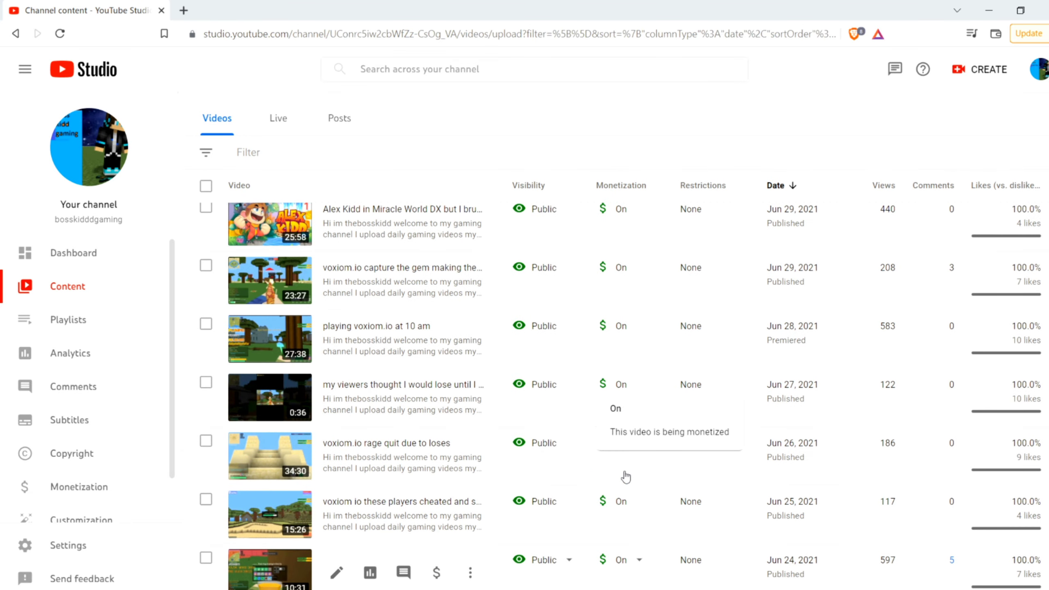
scroll(up, 3)
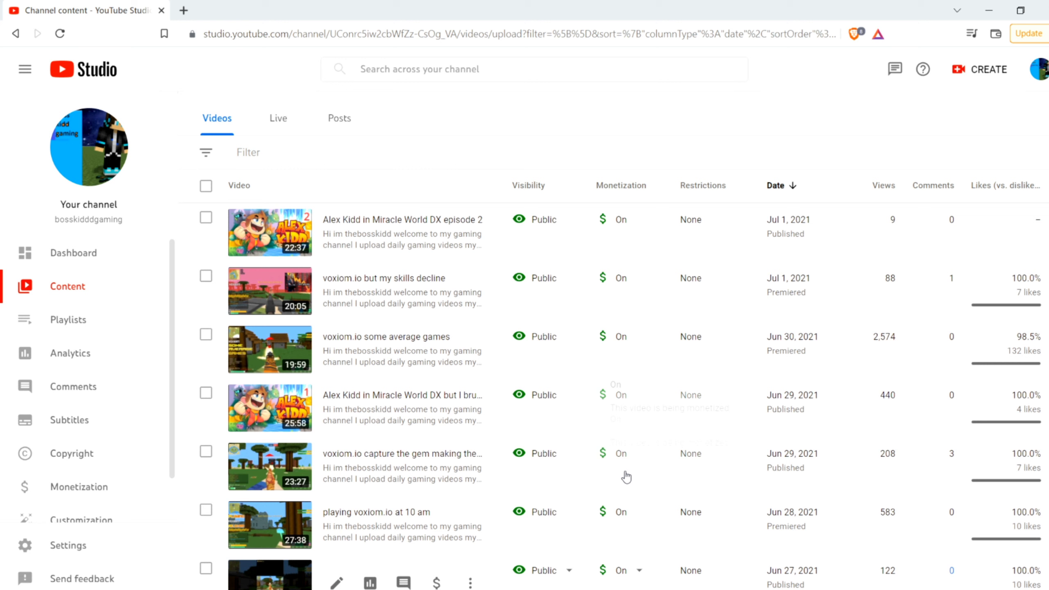
scroll(up, 3)
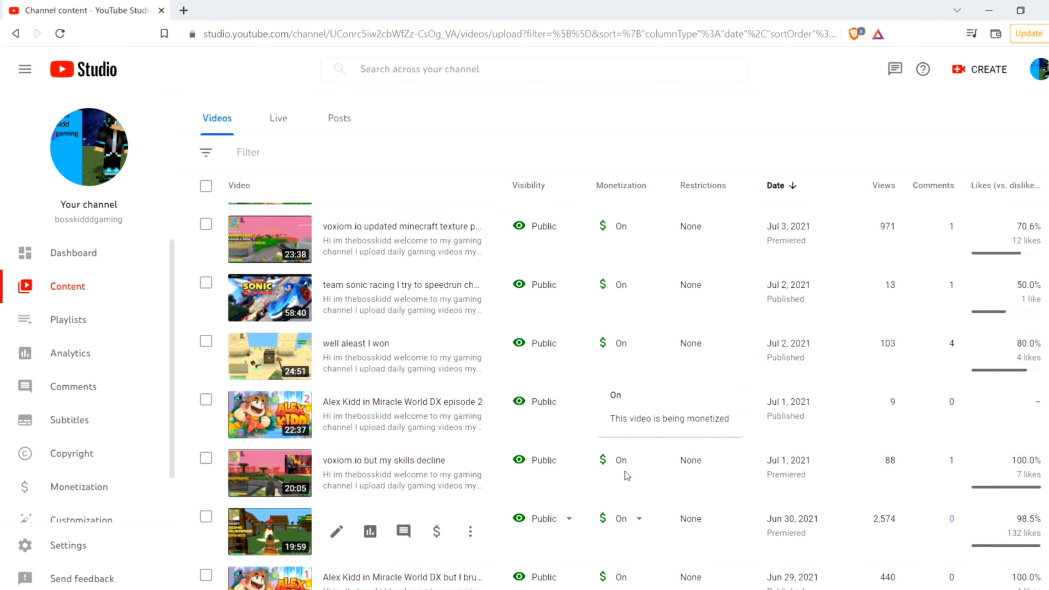
scroll(up, 3)
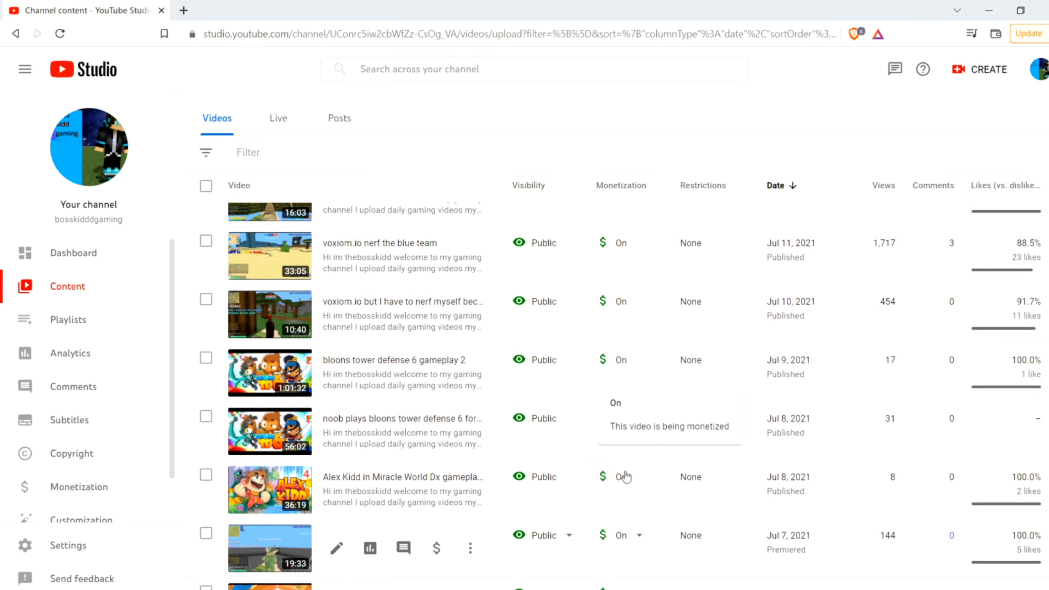
scroll(up, 3)
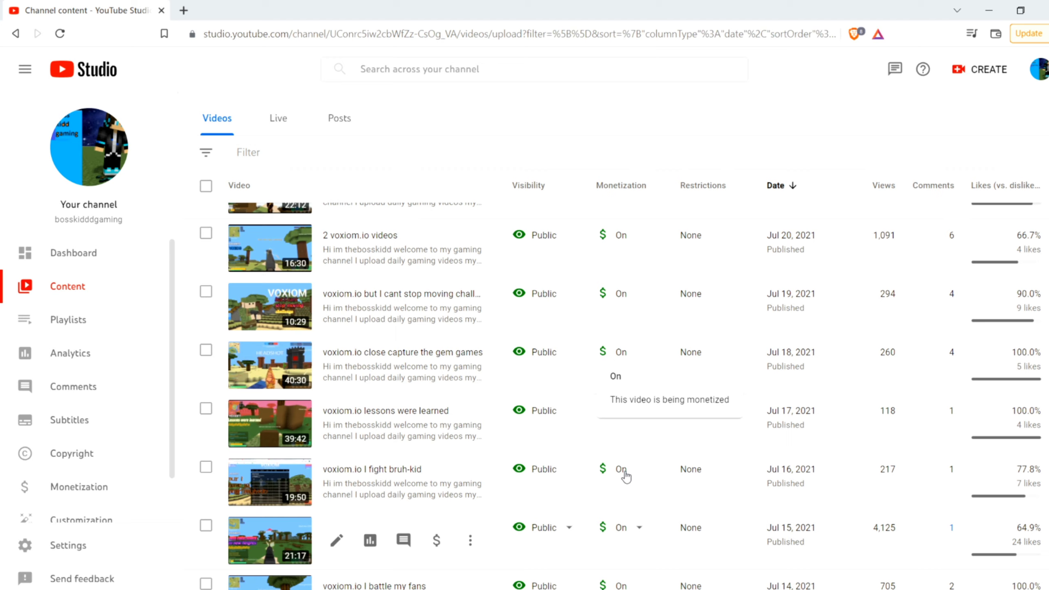
scroll(up, 3)
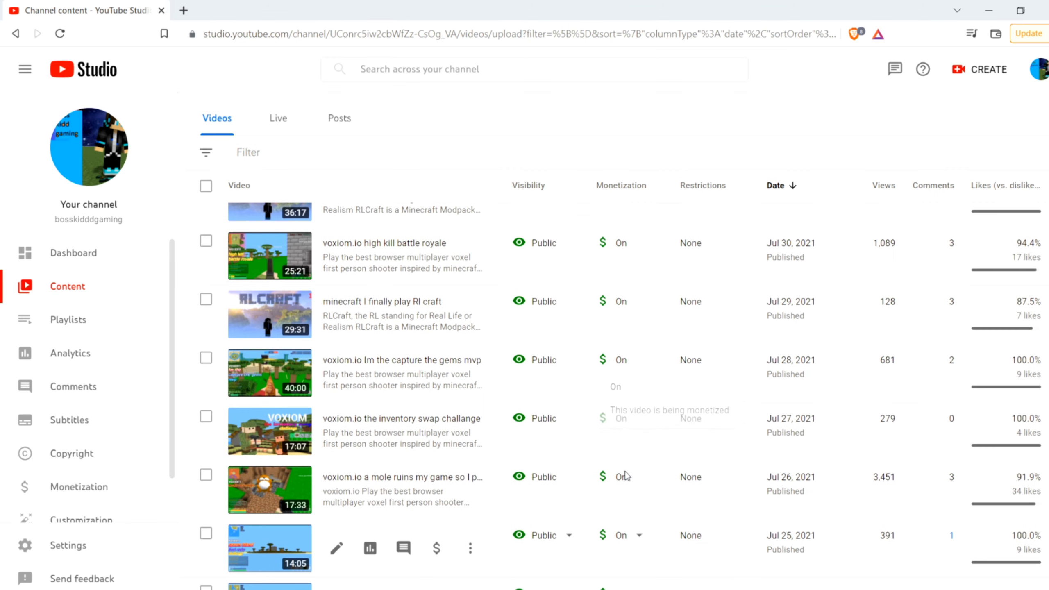
scroll(up, 3)
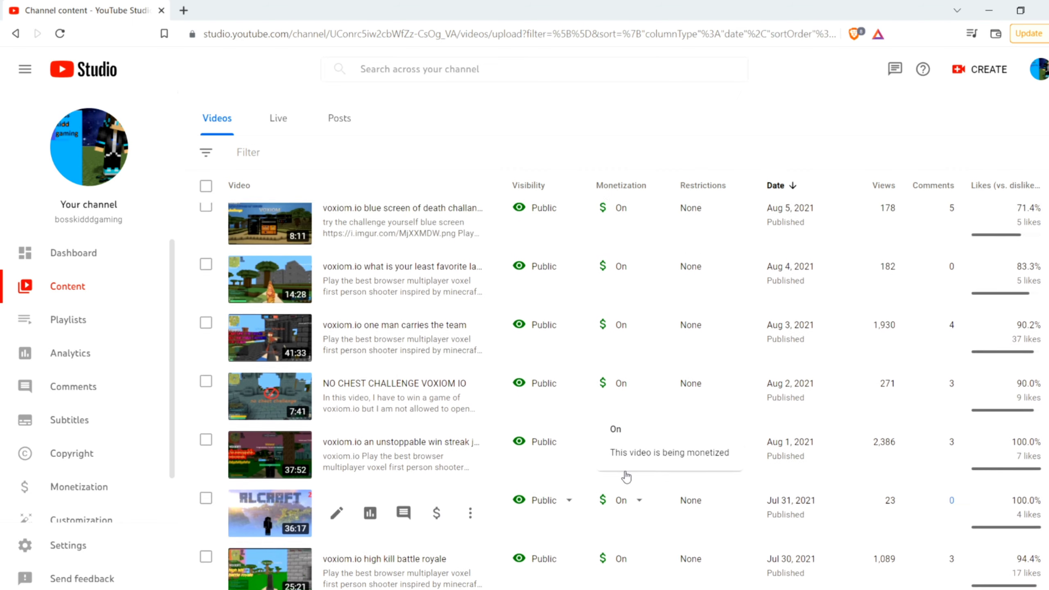
scroll(up, 3)
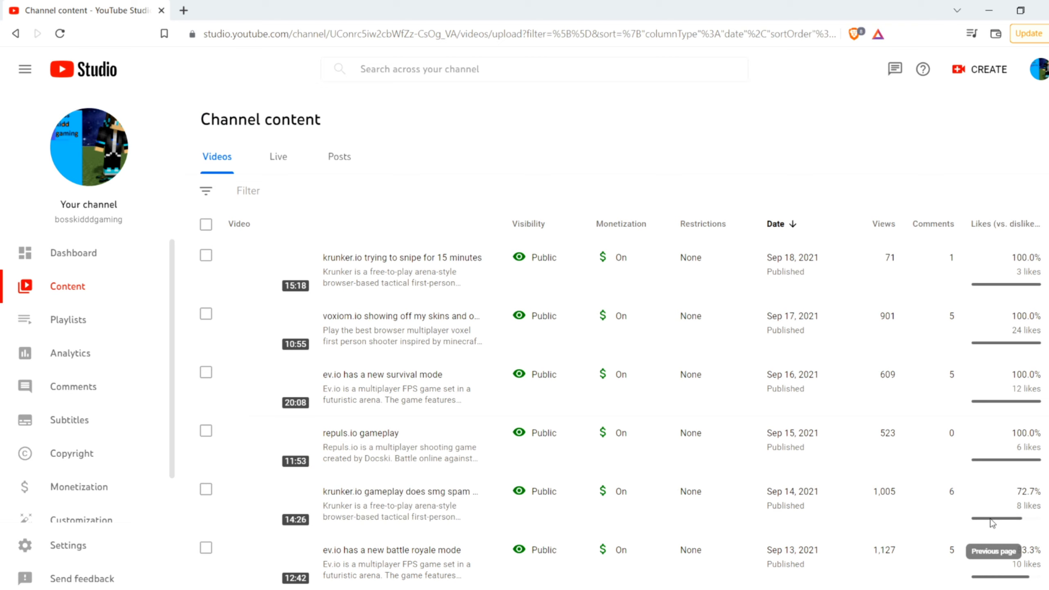
Step: Scroll to the page's end showing Aug 7, 2021 uploads and the 201–250 of about 450 pagination
scroll(down, 3)
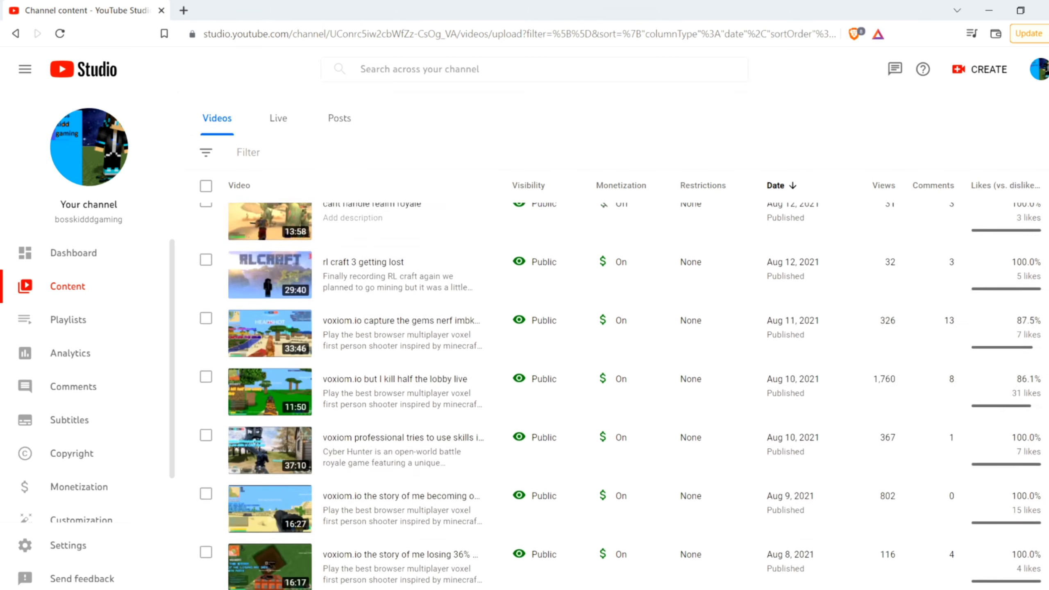
scroll(down, 3)
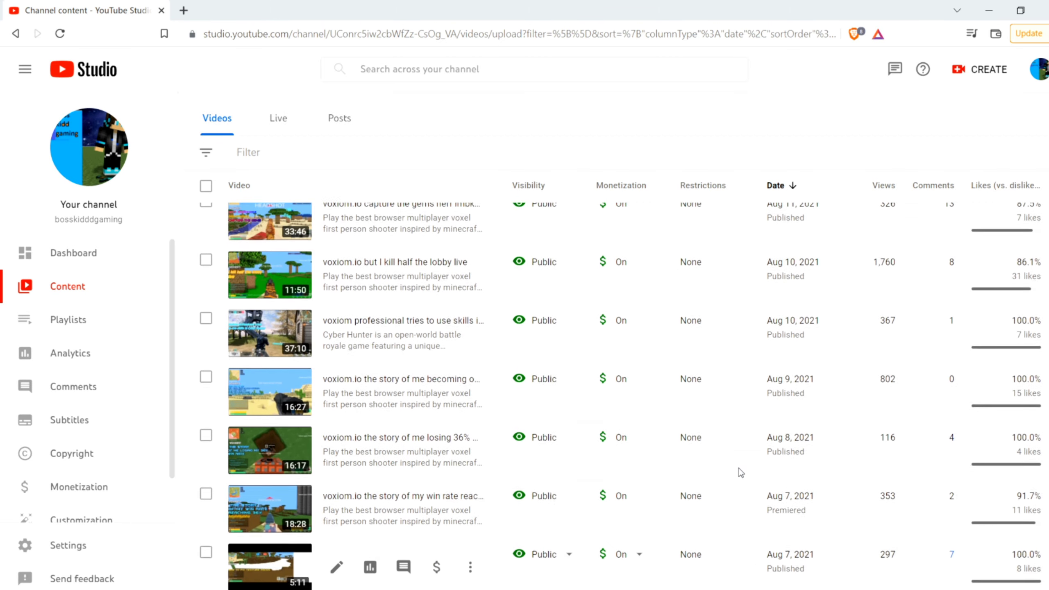
scroll(up, 3)
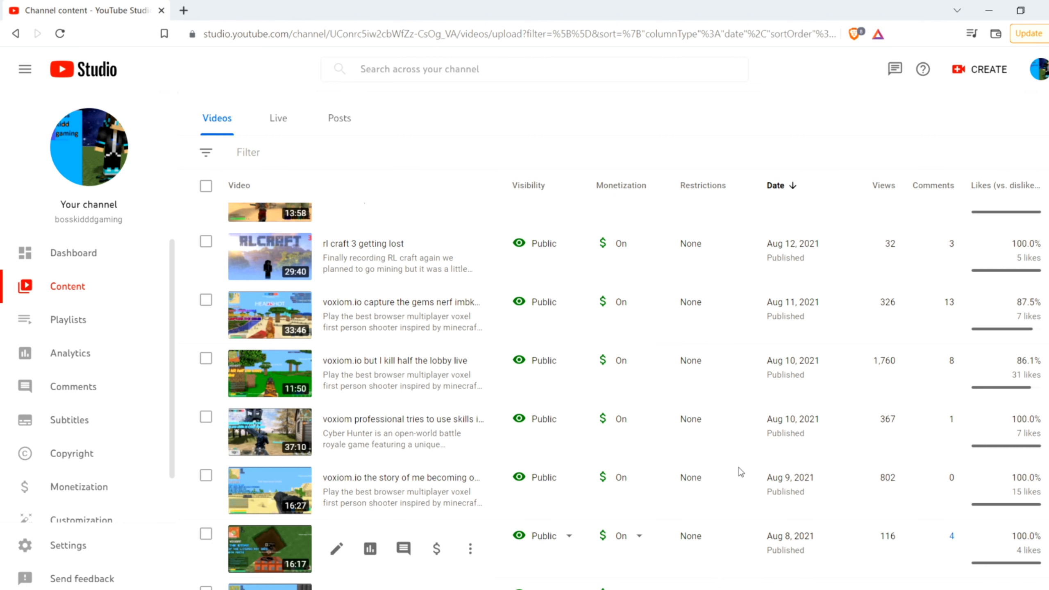
scroll(up, 3)
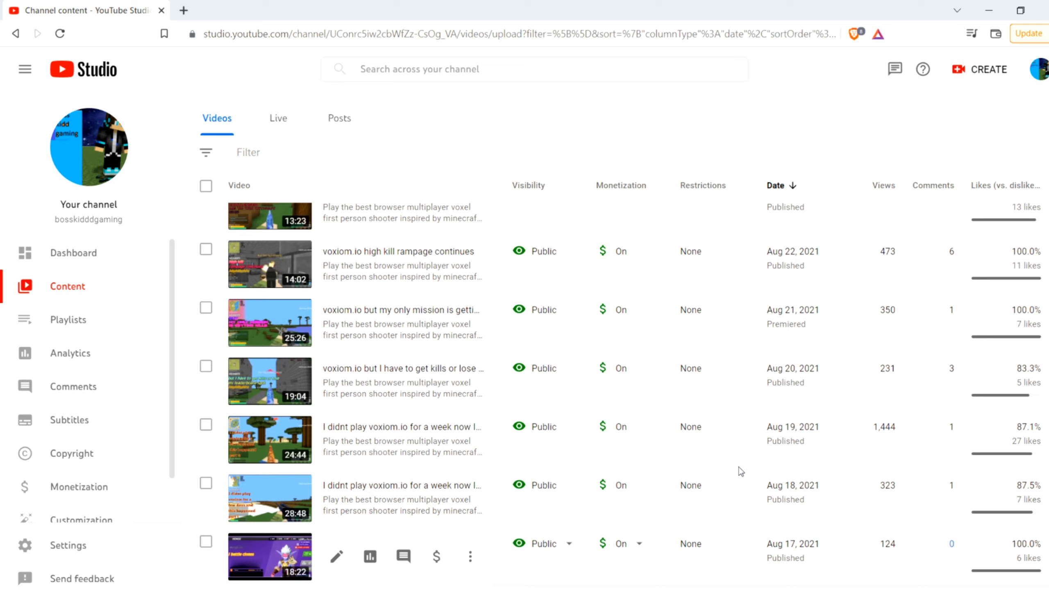
scroll(up, 3)
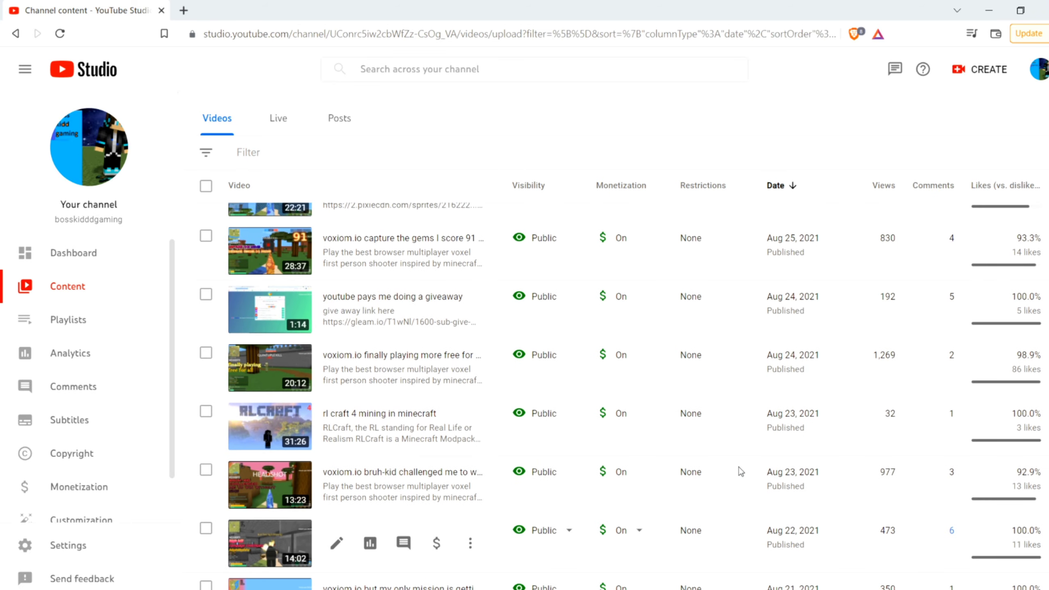
scroll(up, 3)
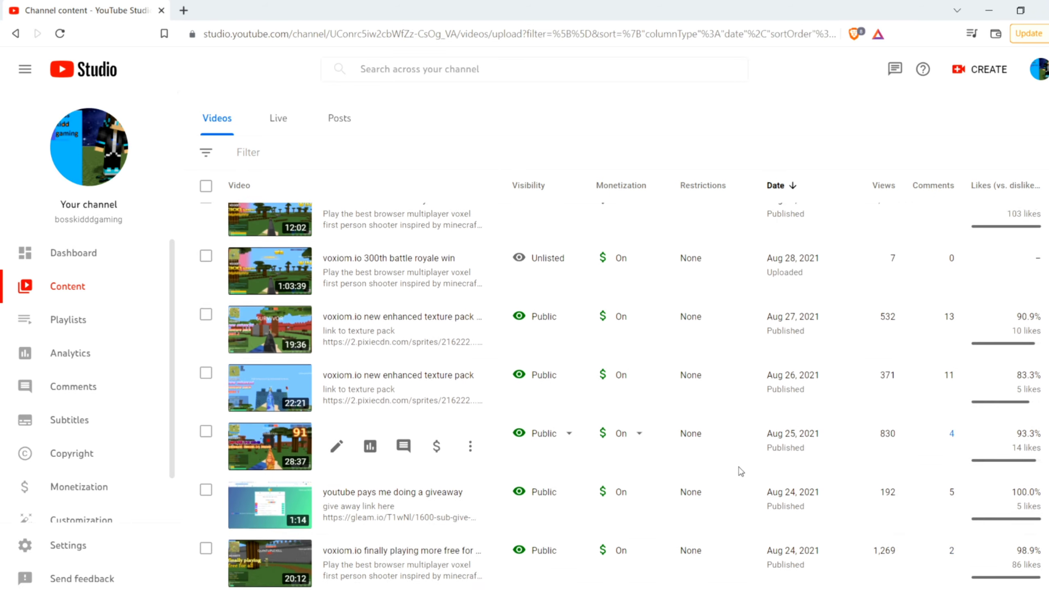
scroll(up, 3)
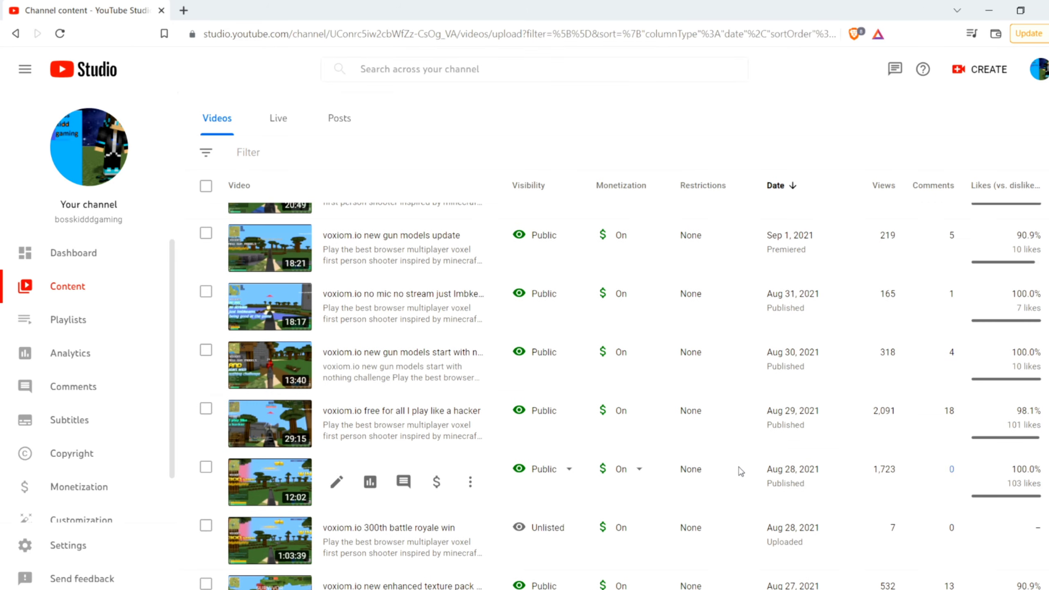
scroll(up, 3)
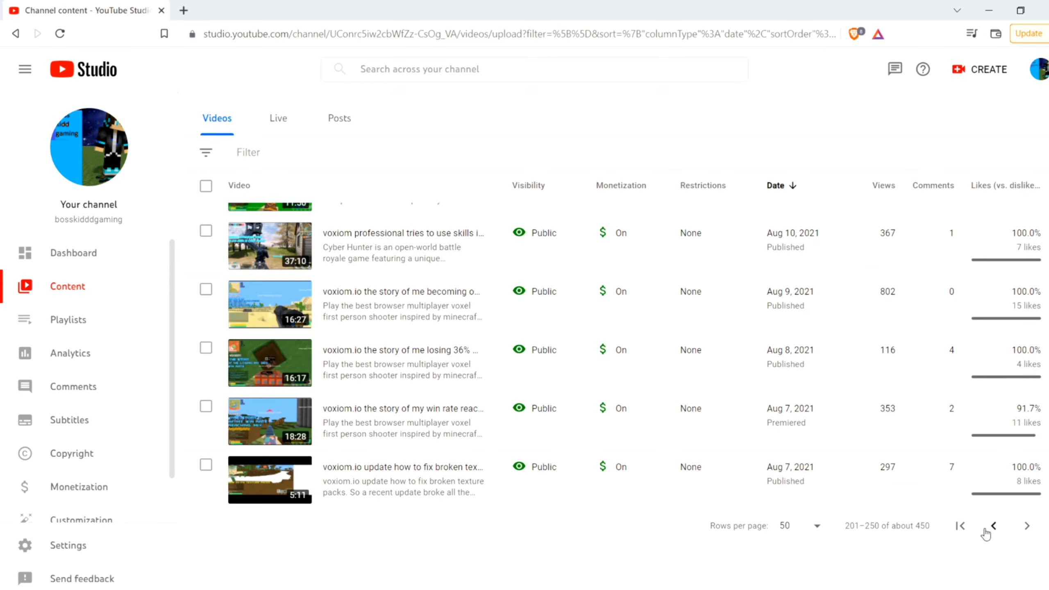
Step: Go to the previous, newer page and move up through the October 2021 uploads
click(992, 526)
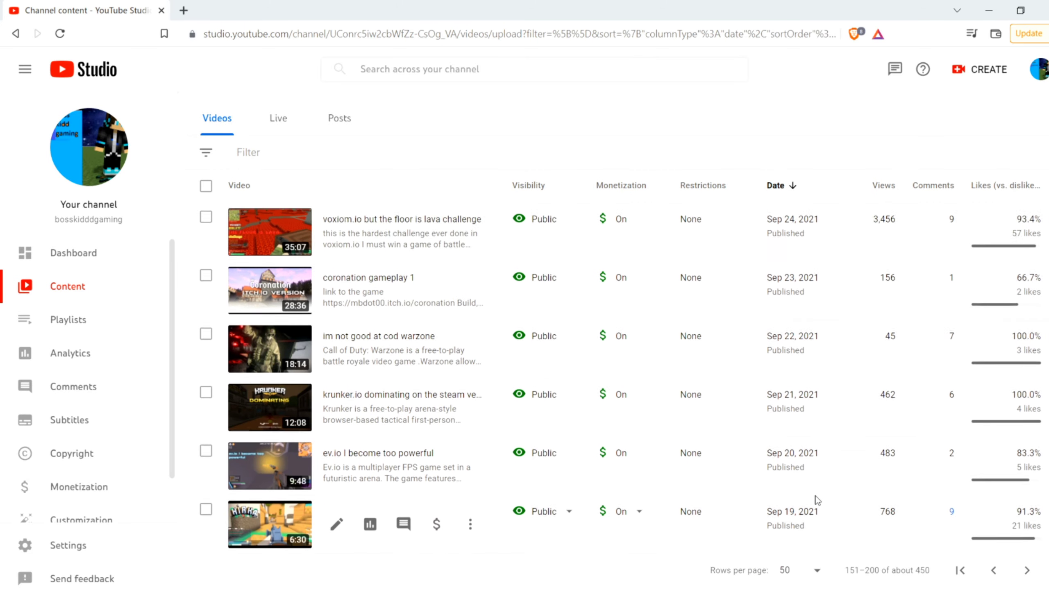
scroll(up, 3)
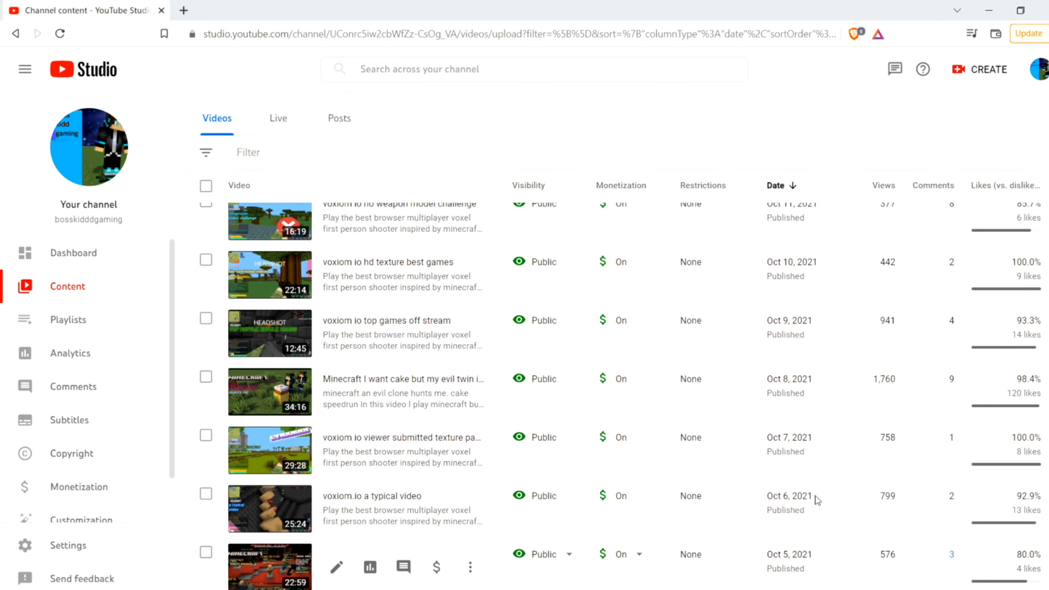
scroll(up, 3)
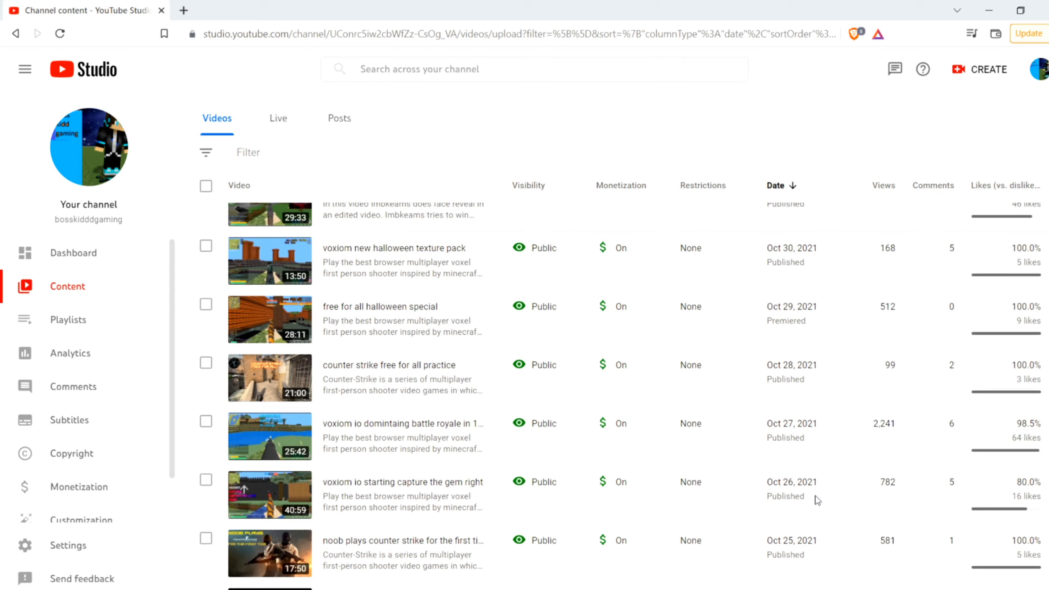
scroll(up, 3)
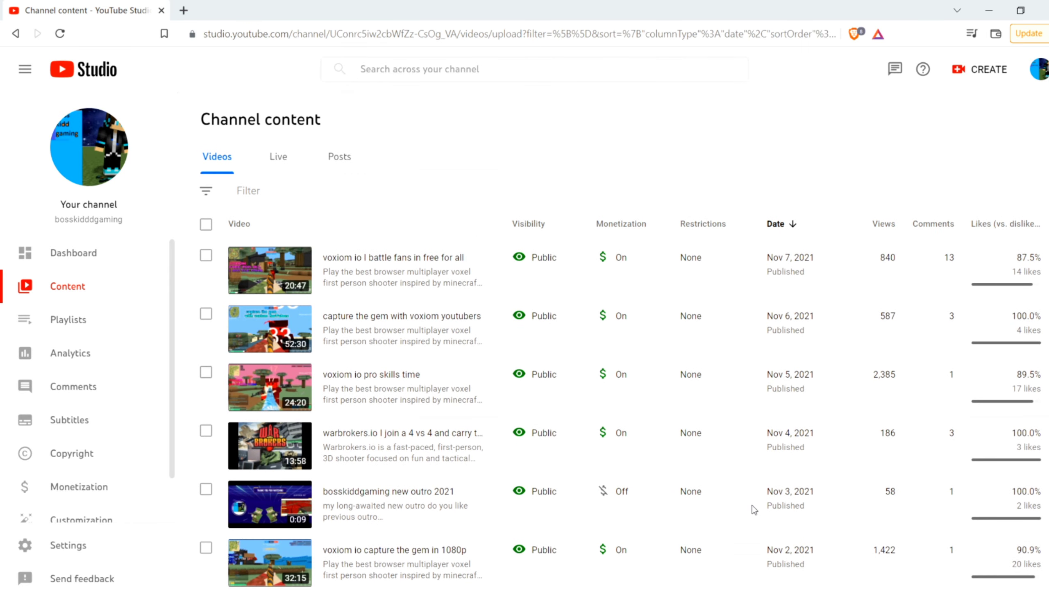
Step: Continue up through November 2021 until the mid-December 2021 videos are showing
scroll(down, 3)
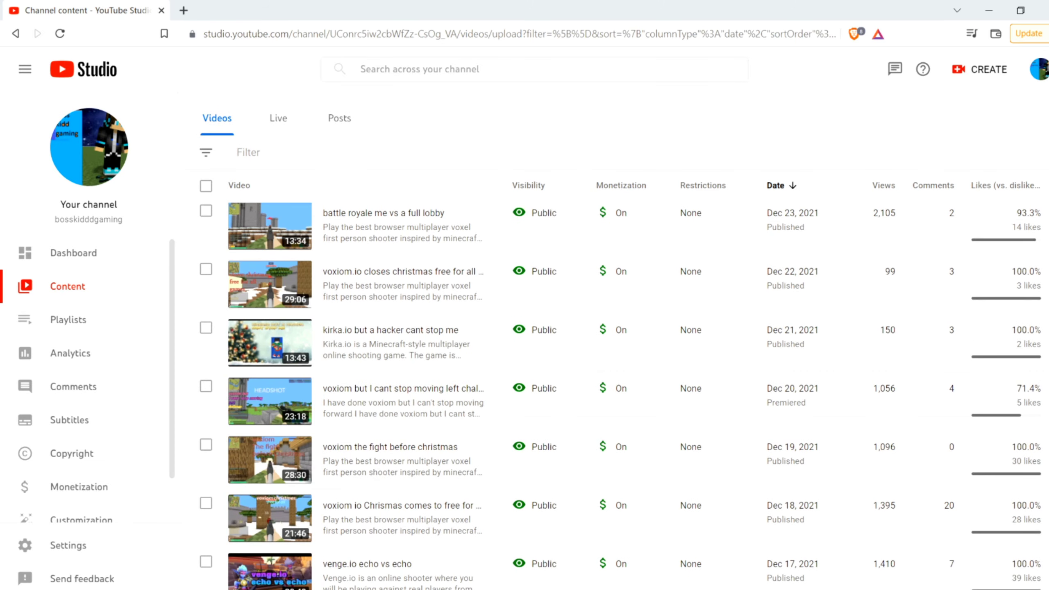
scroll(down, 3)
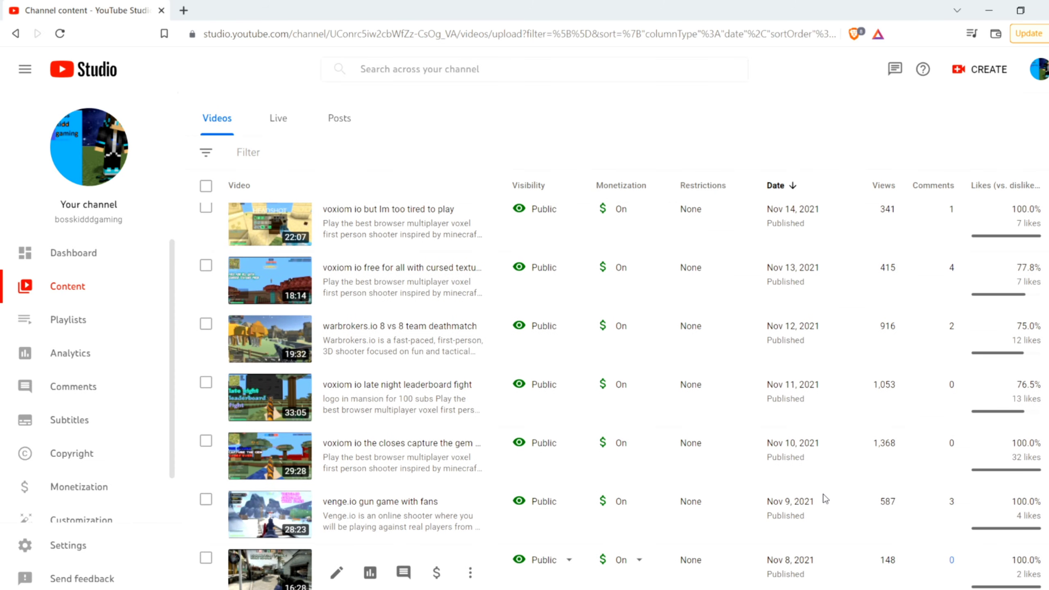
scroll(up, 3)
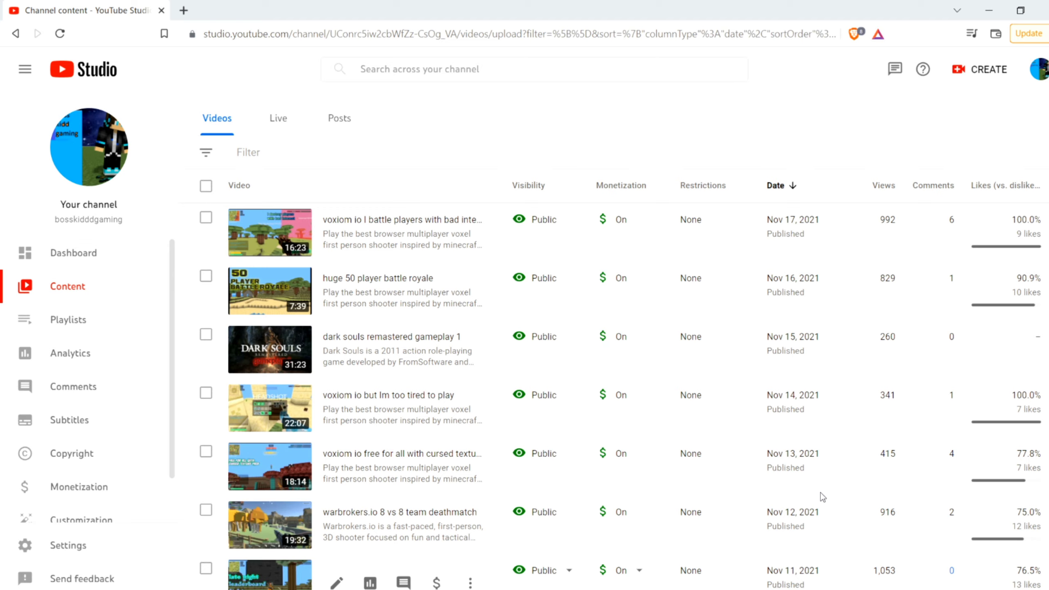
scroll(up, 3)
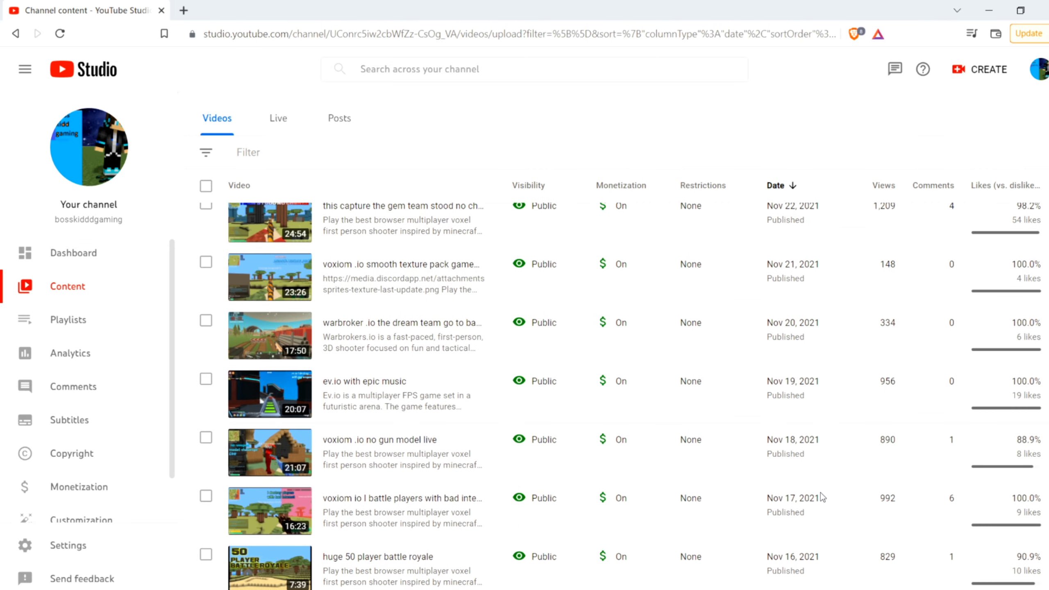
scroll(up, 3)
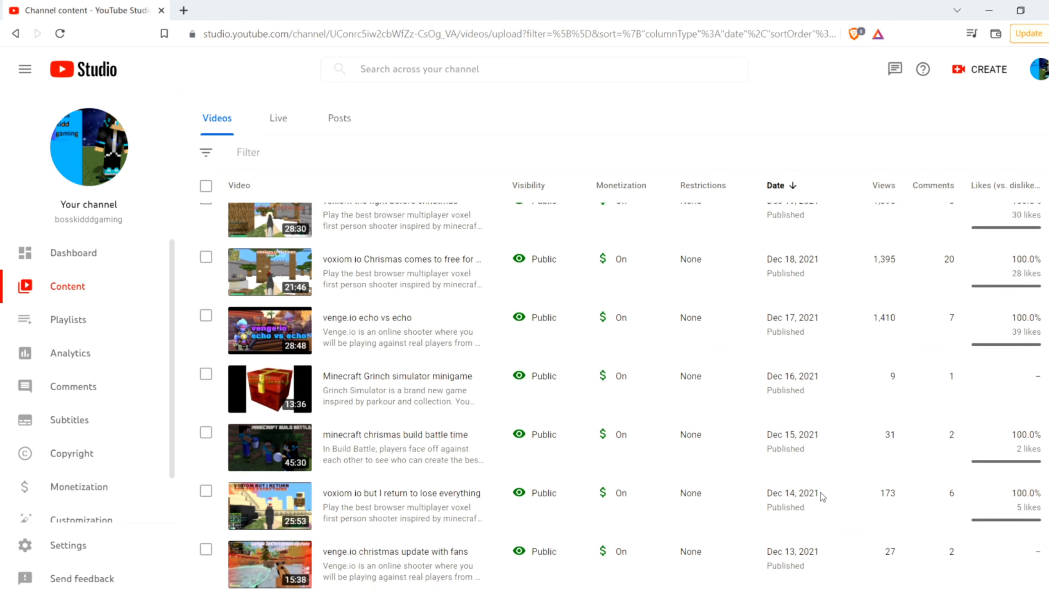
scroll(up, 3)
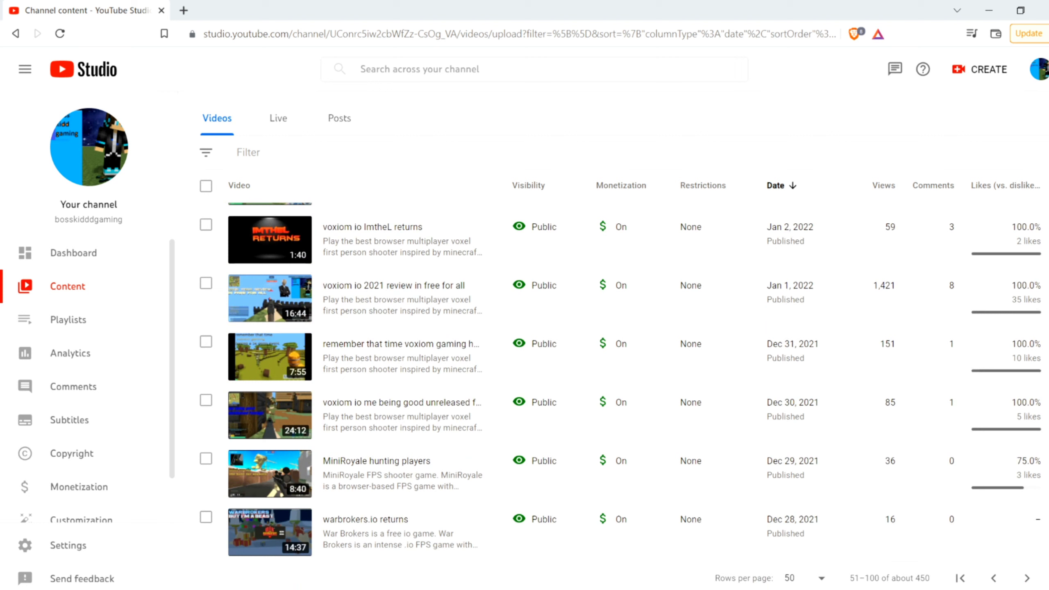
scroll(up, 3)
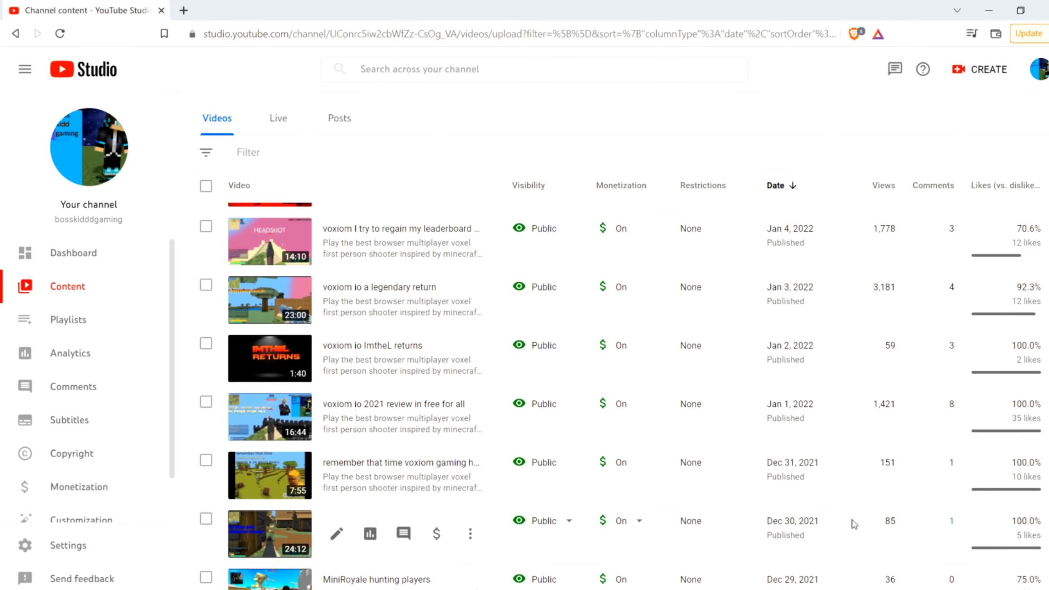
scroll(up, 3)
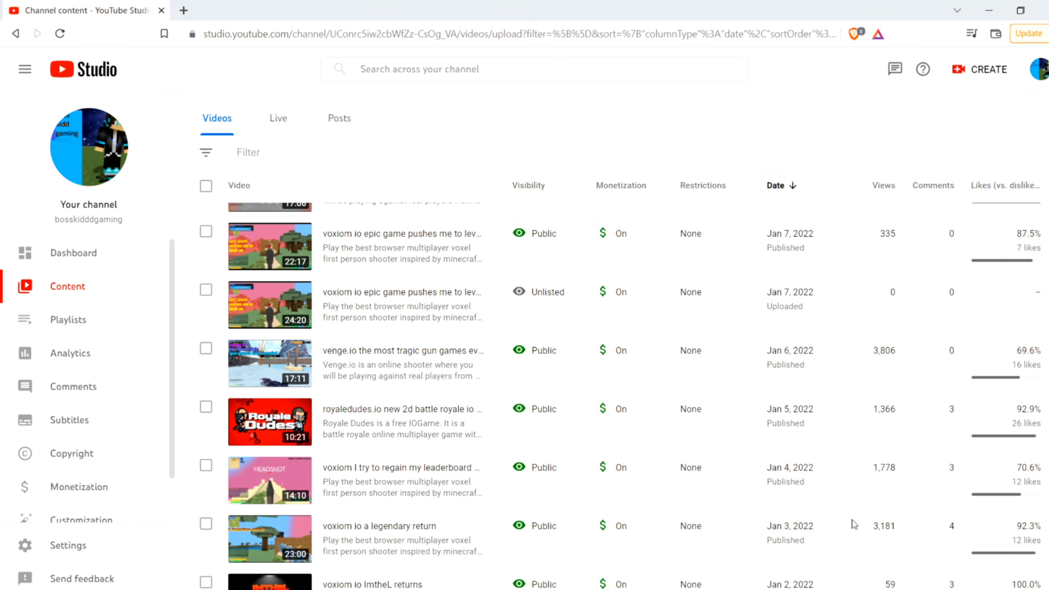
scroll(up, 3)
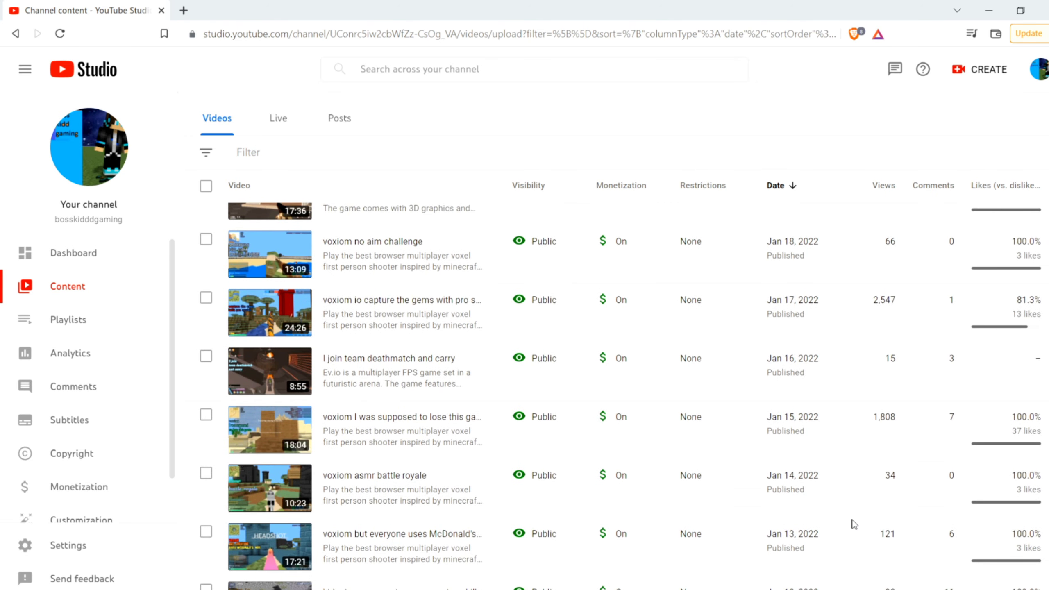
scroll(up, 3)
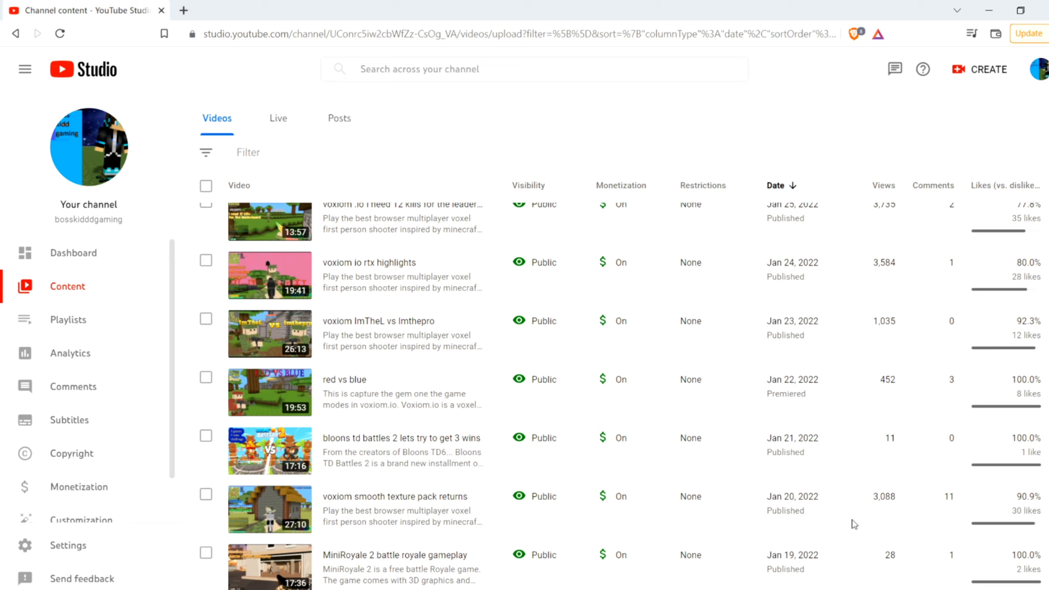
scroll(up, 3)
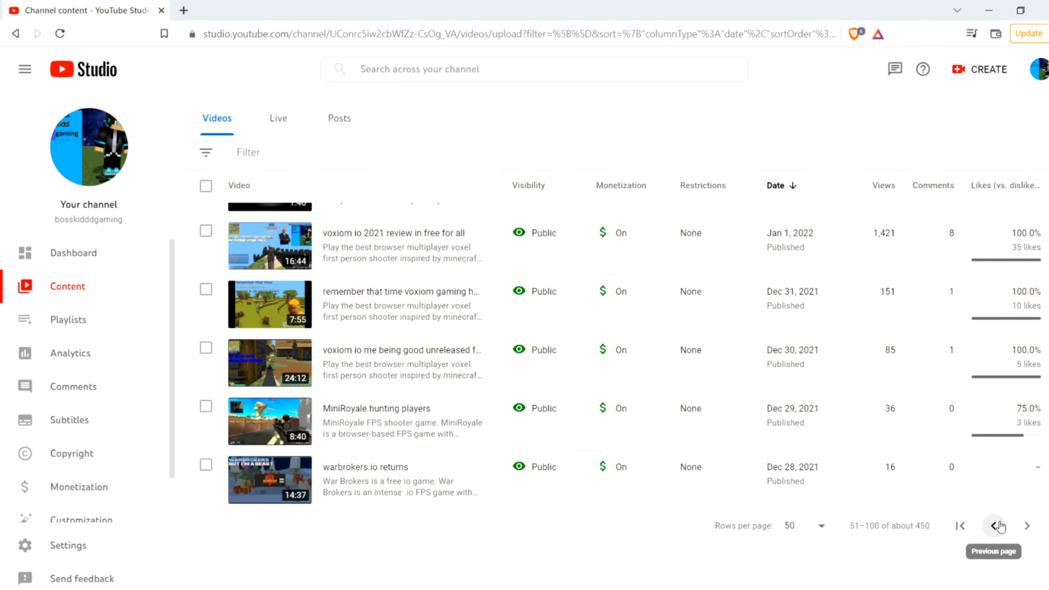
Step: Return to the newer page of uploads and move up through the February 2022 rows
click(997, 526)
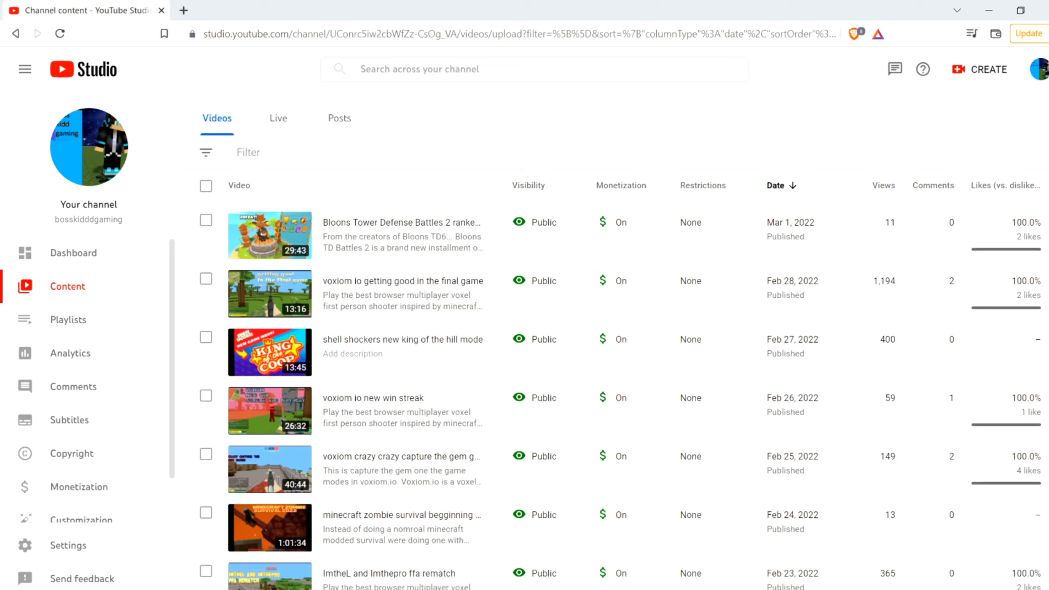
scroll(down, 3)
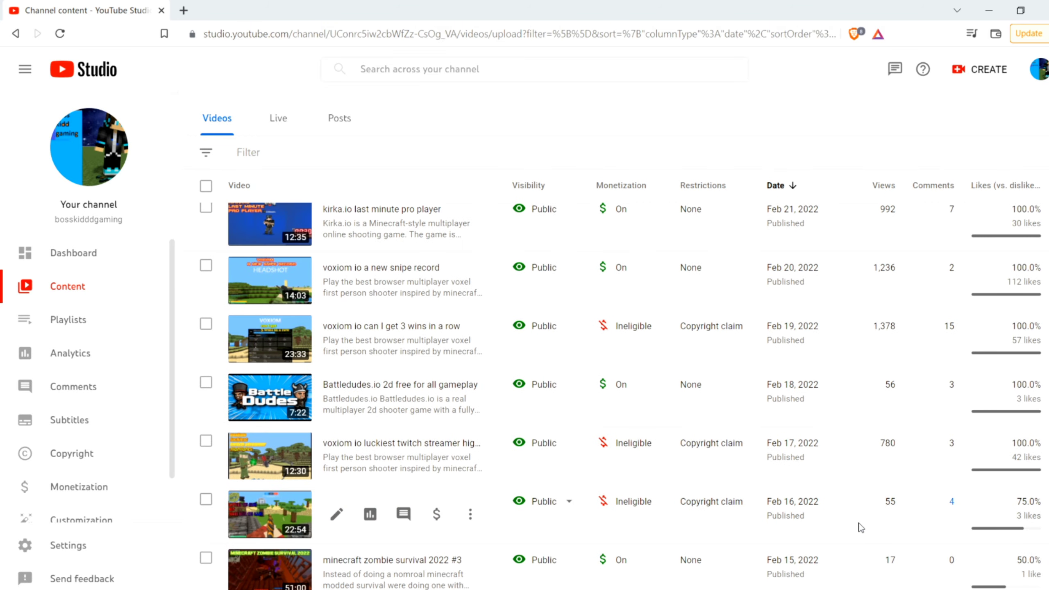
scroll(up, 3)
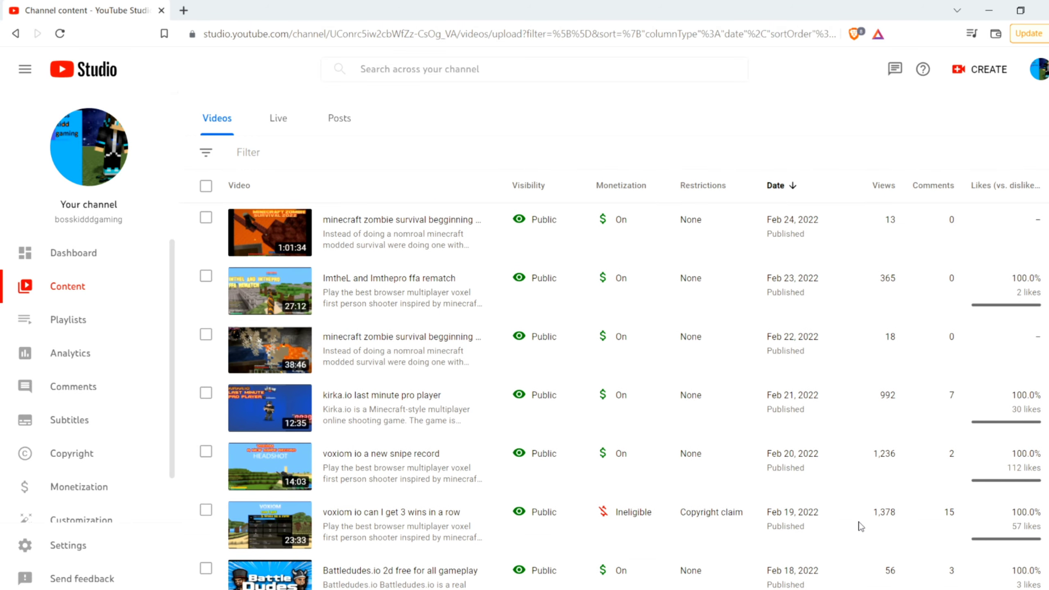
scroll(up, 3)
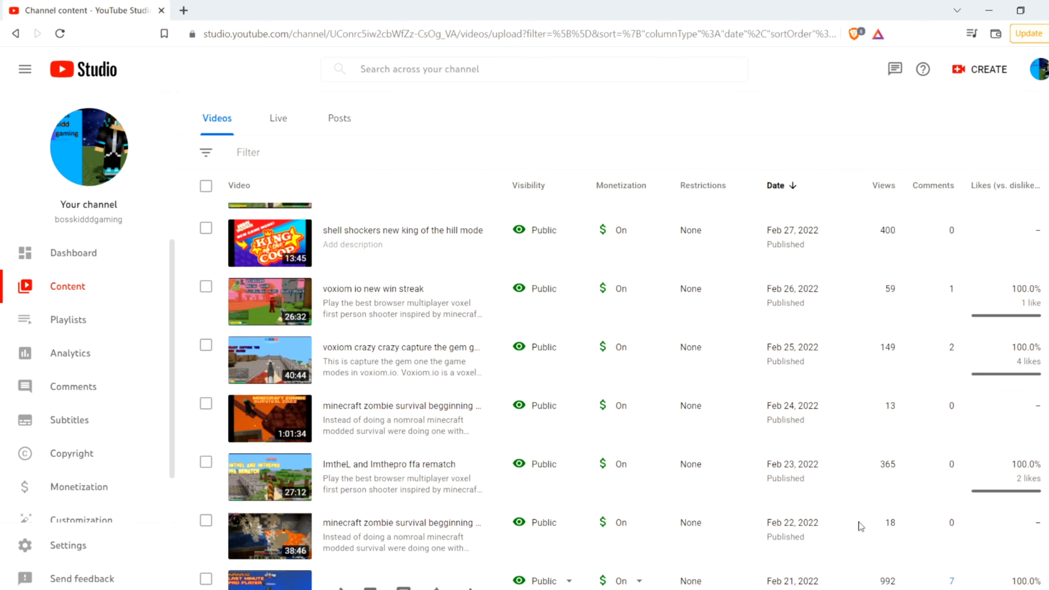
scroll(up, 3)
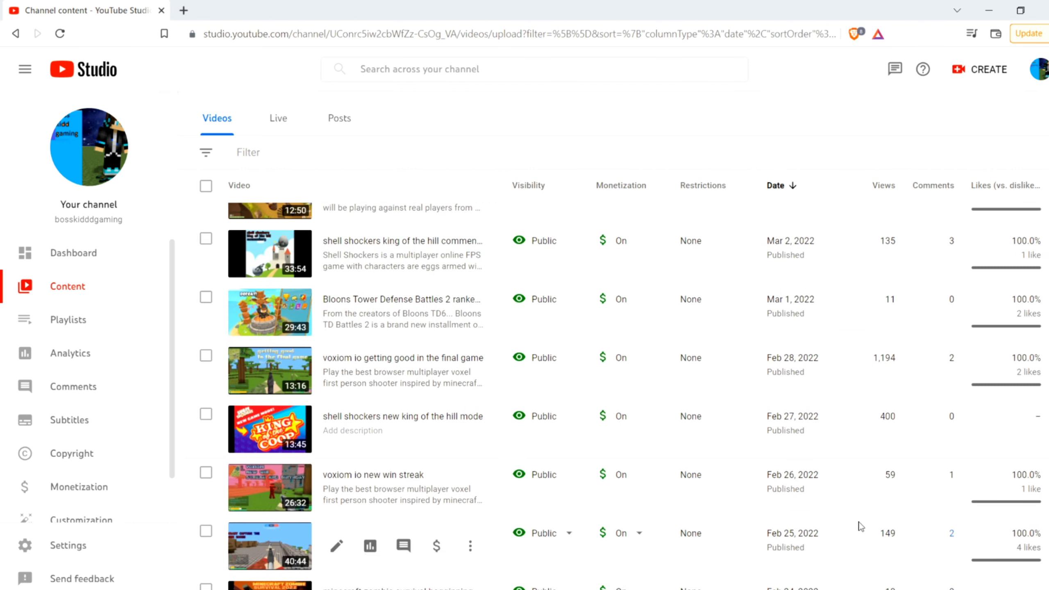
Step: Continue up past March 2022 to the list's top with the April 5, 2022 videos
scroll(up, 3)
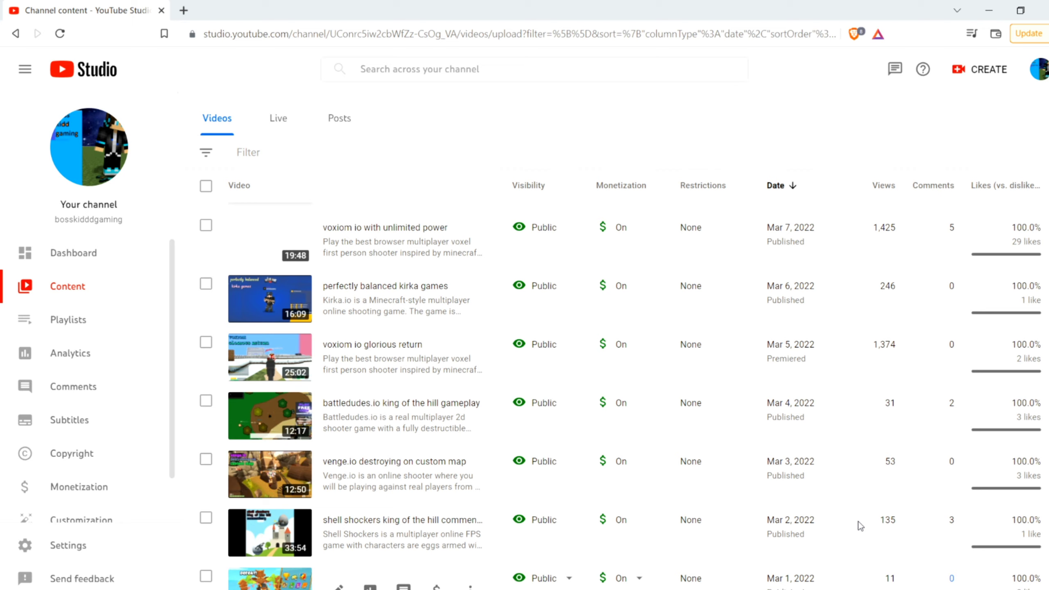
scroll(up, 3)
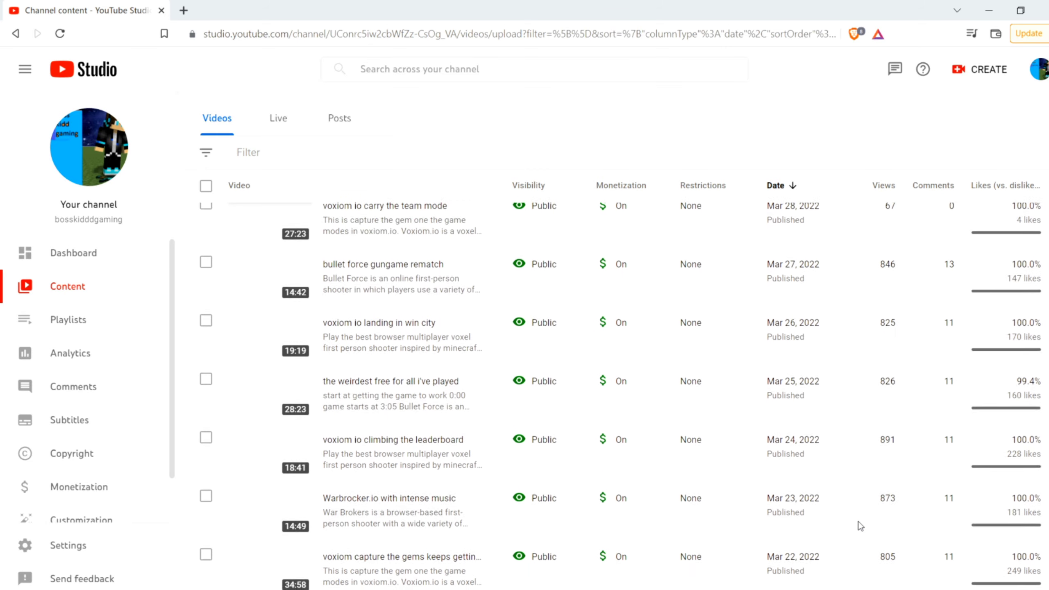
scroll(up, 3)
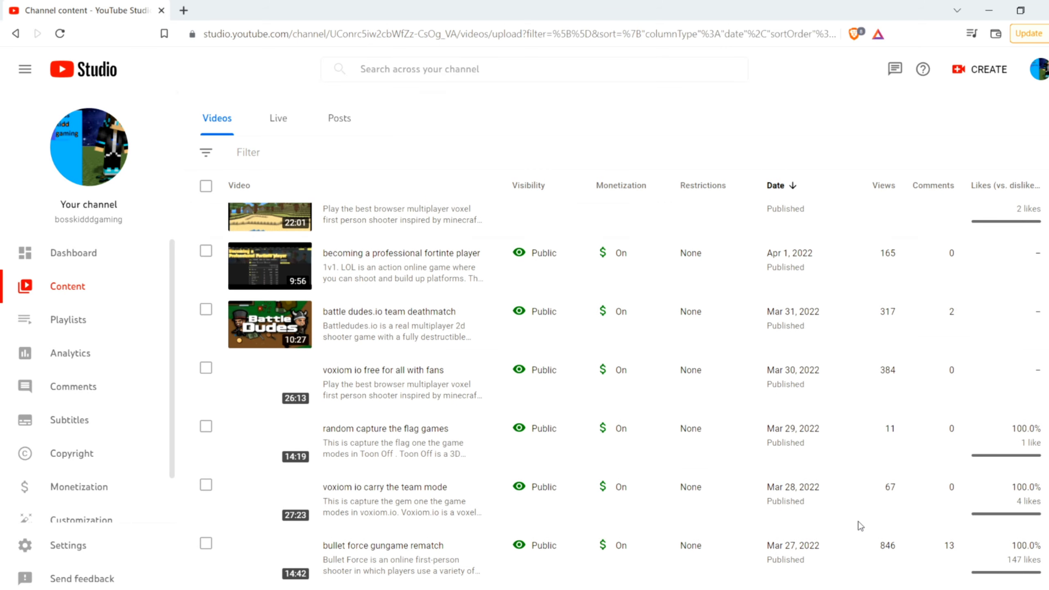
scroll(up, 3)
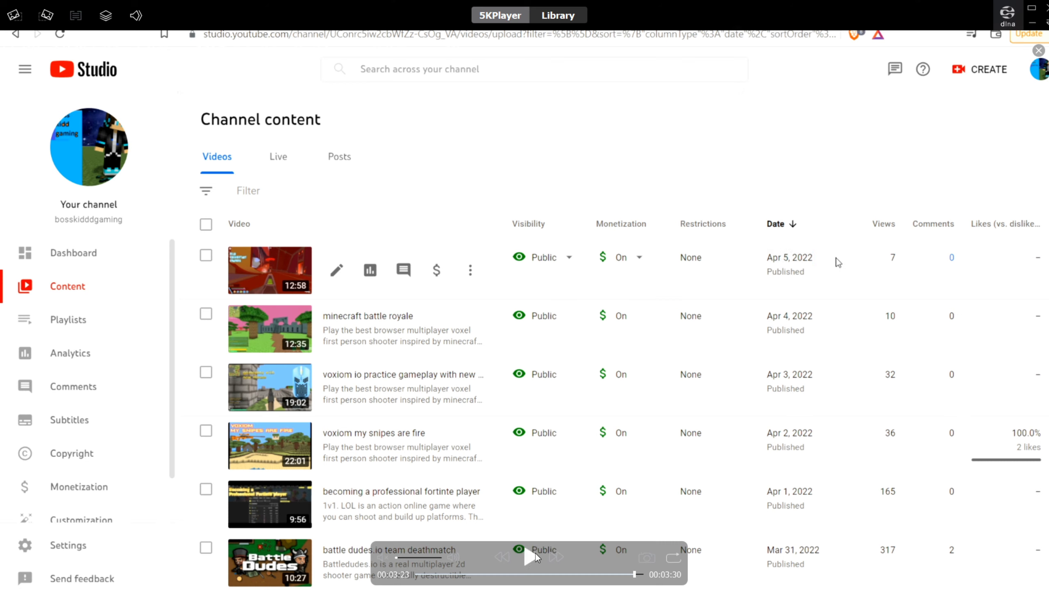
mouse_move(601, 449)
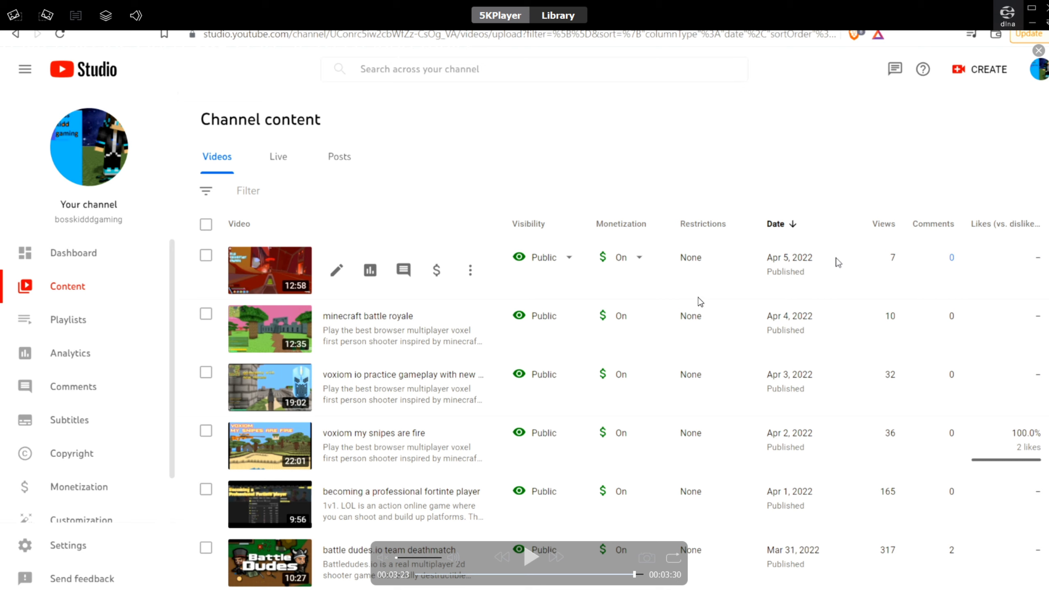
mouse_move(694, 310)
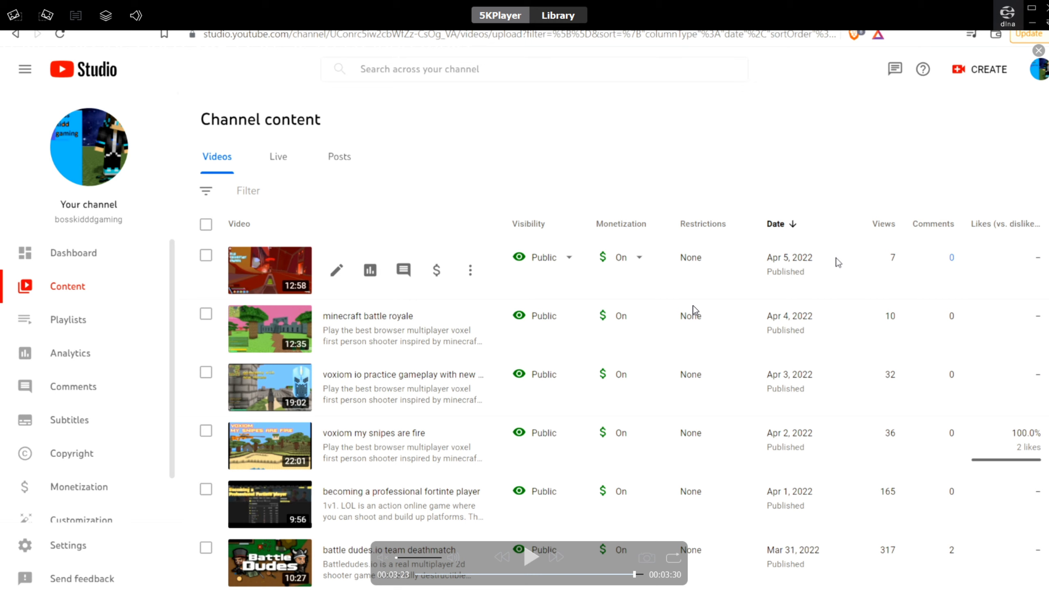
mouse_move(755, 257)
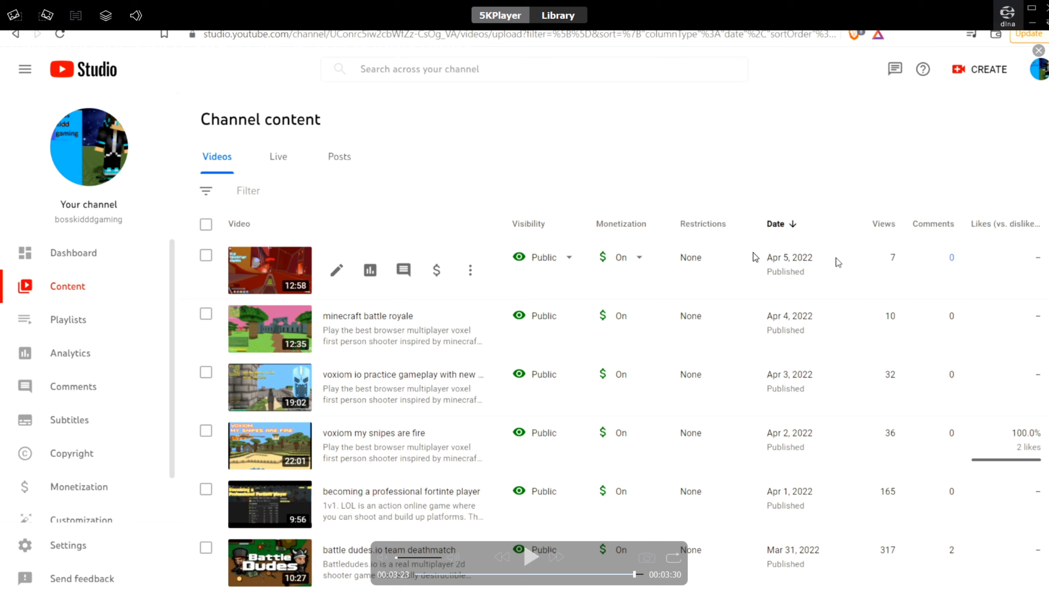
mouse_move(1032, 27)
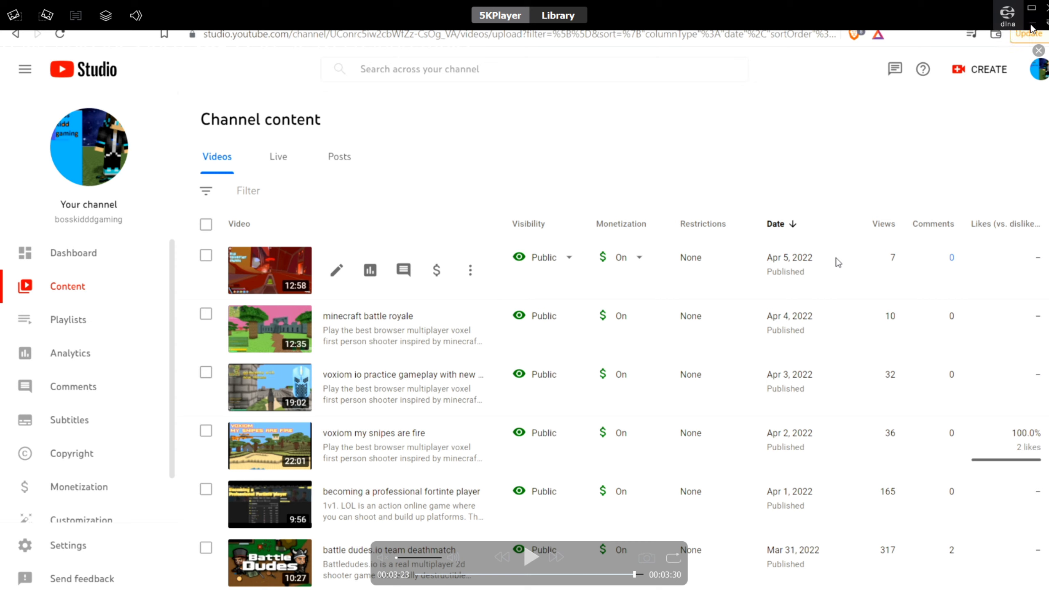
Step: Bring up the last 365.PNG Channel analytics screenshot showing 539,645 views in the last 365 days
click(721, 581)
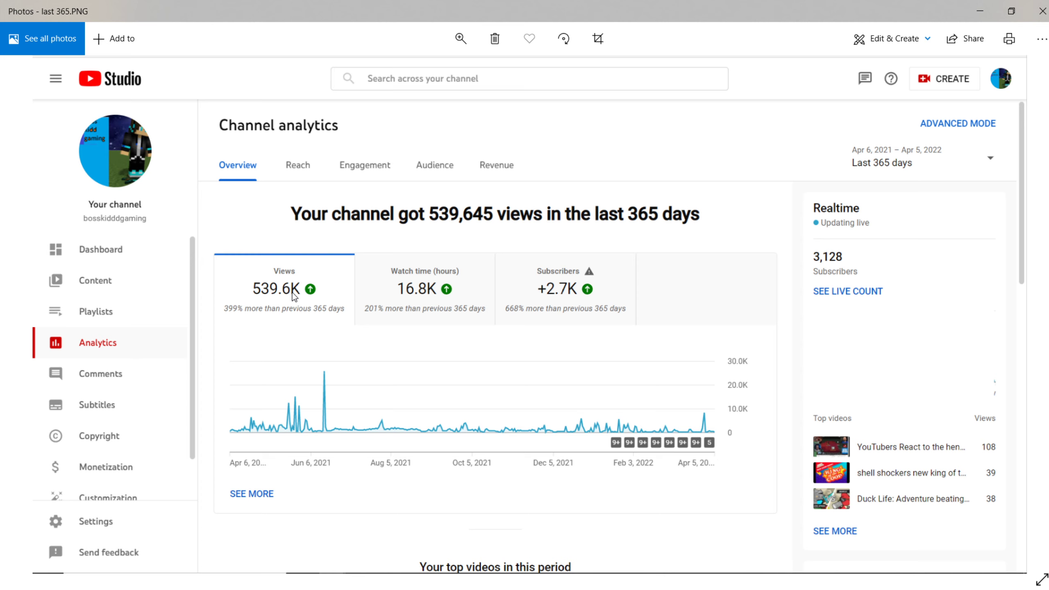
mouse_move(580, 304)
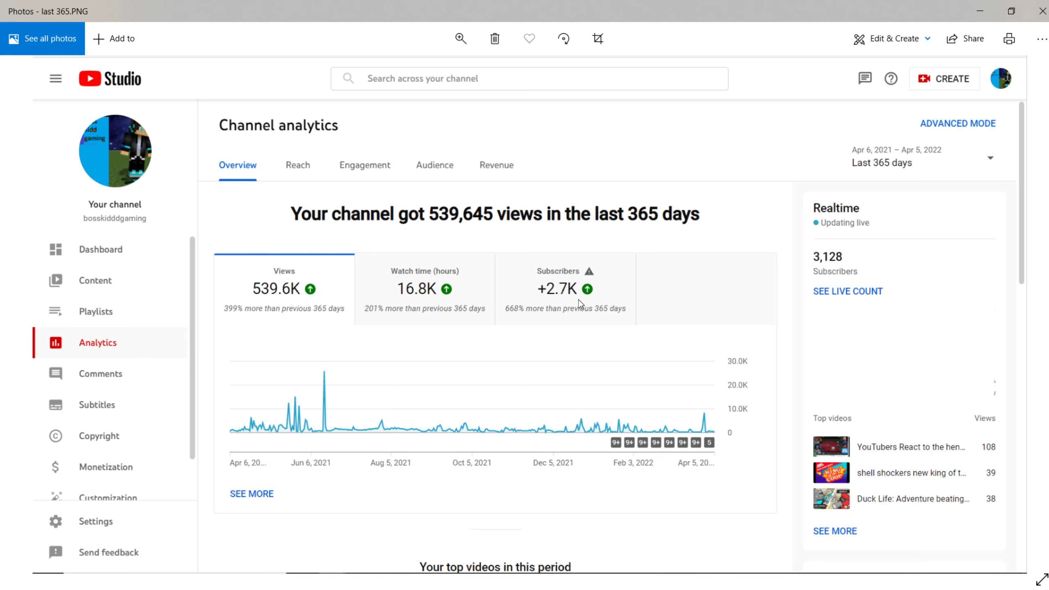
mouse_move(525, 322)
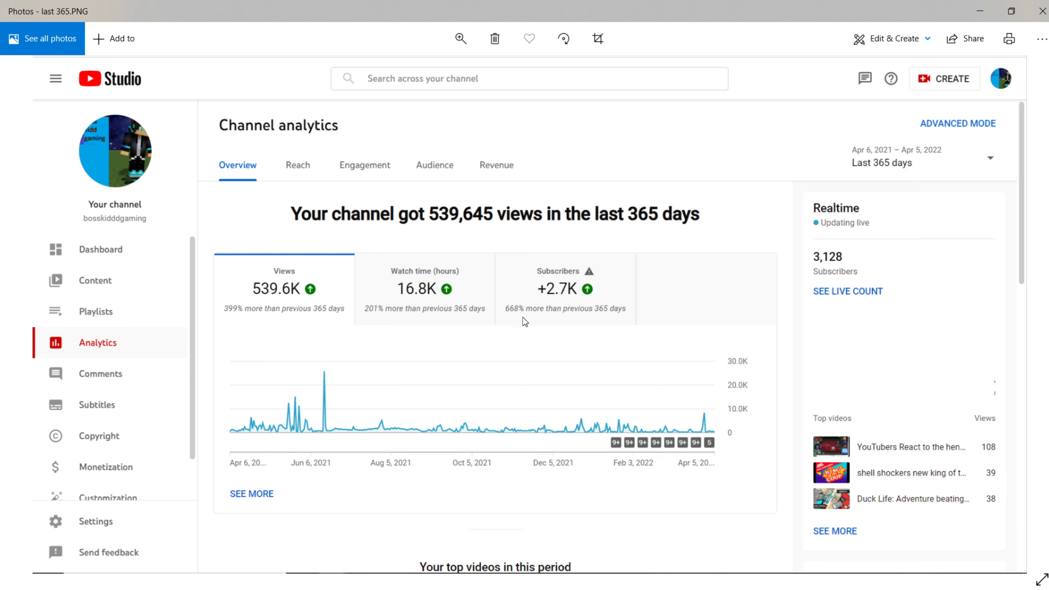
mouse_move(832, 536)
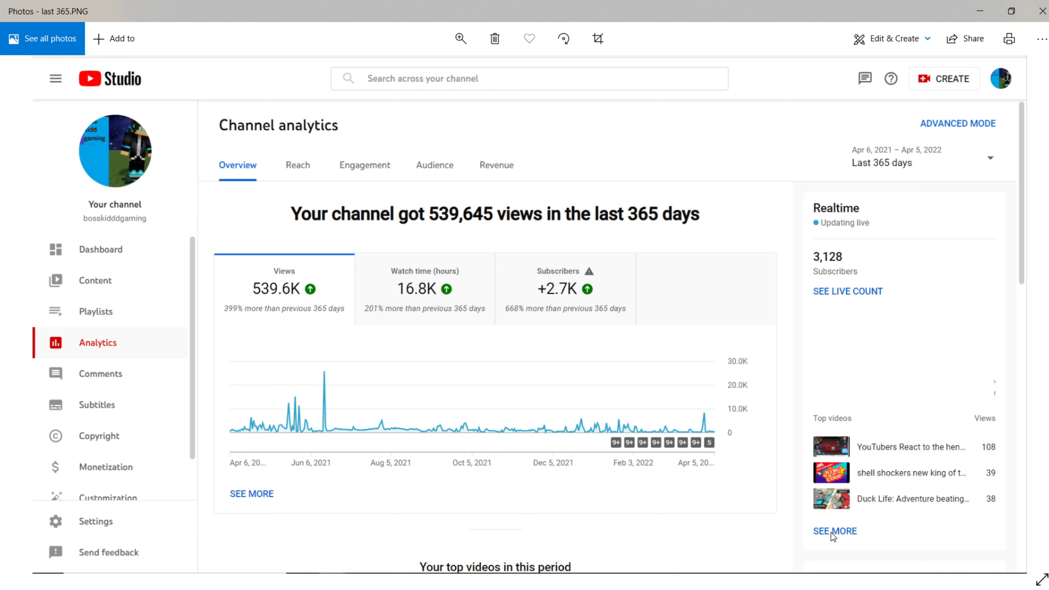
mouse_move(919, 569)
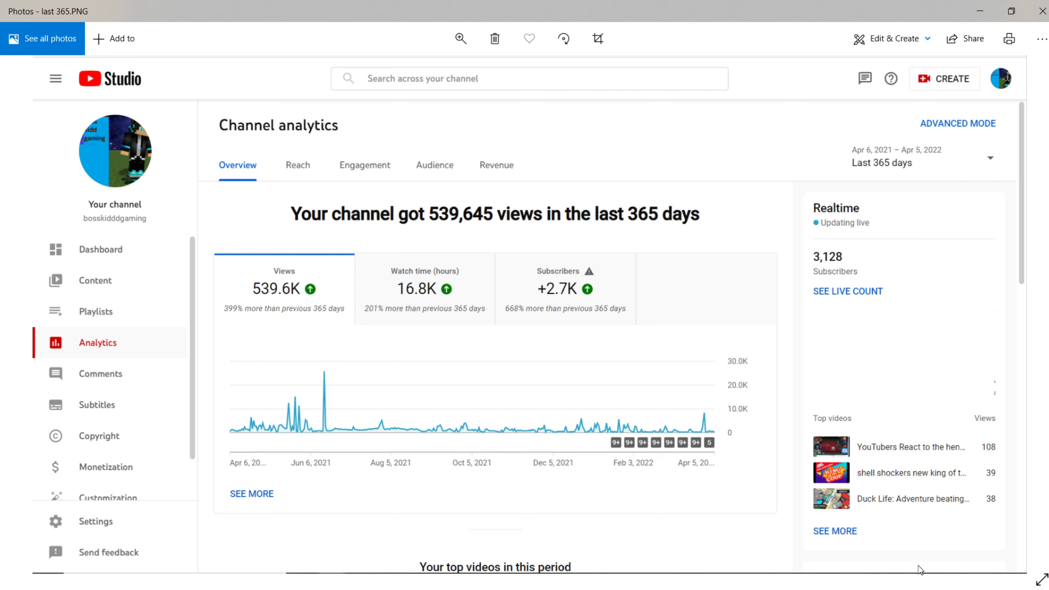